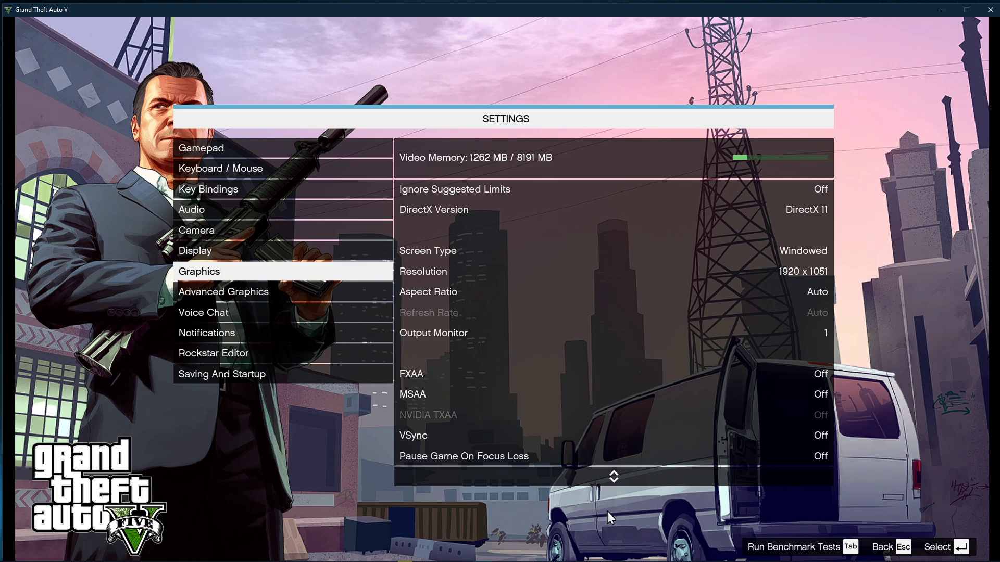
mouse_move(491, 329)
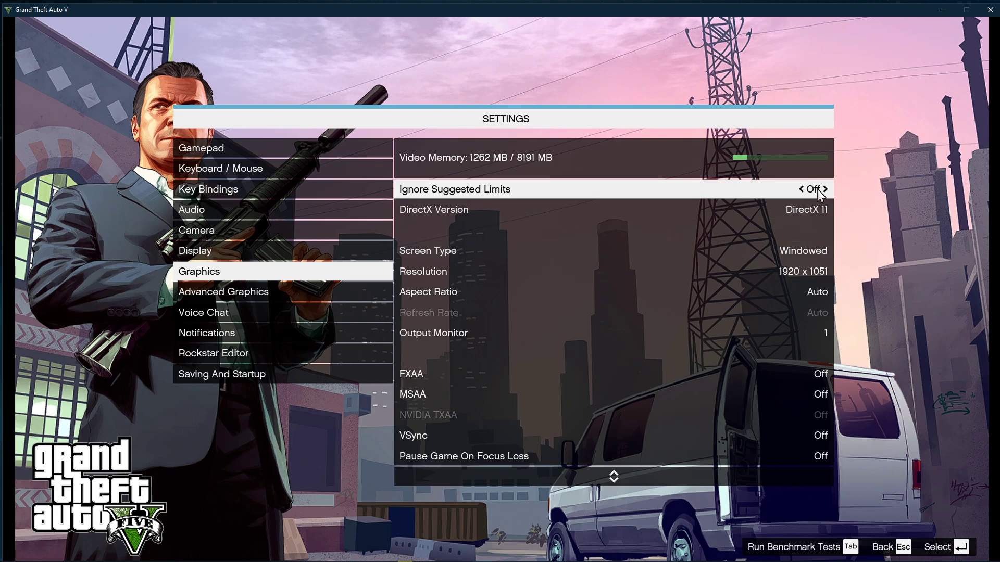
Step: Set Fullscreen mode, try 2560 x 1080, then settle on 1920 x 1080 at 144Hz
left_click(825, 210)
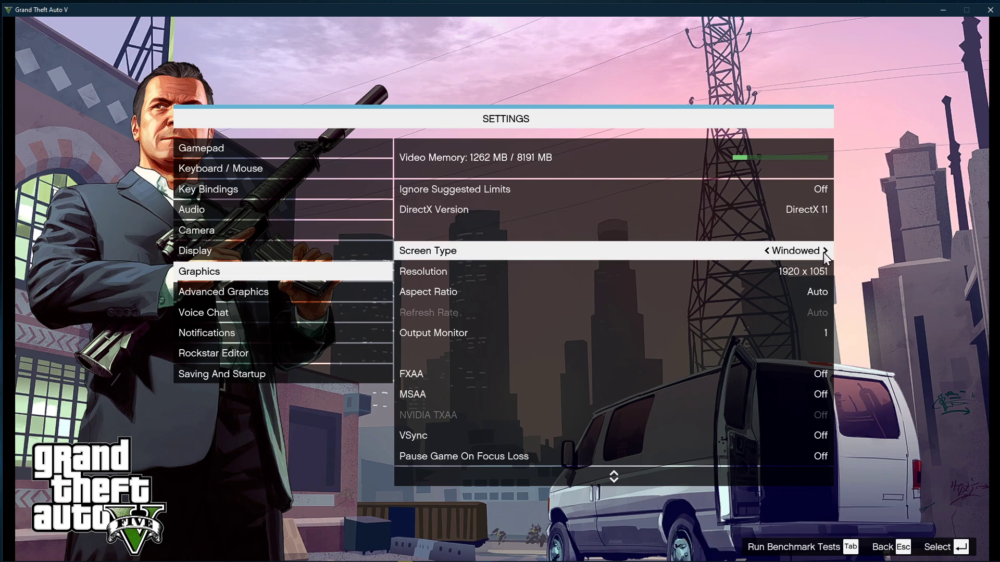
left_click(824, 250)
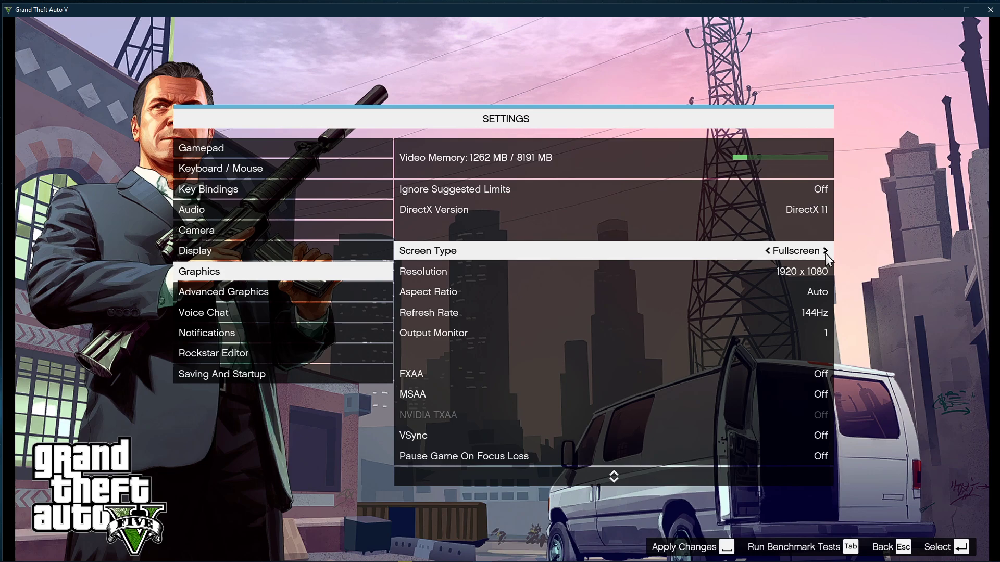
mouse_move(819, 313)
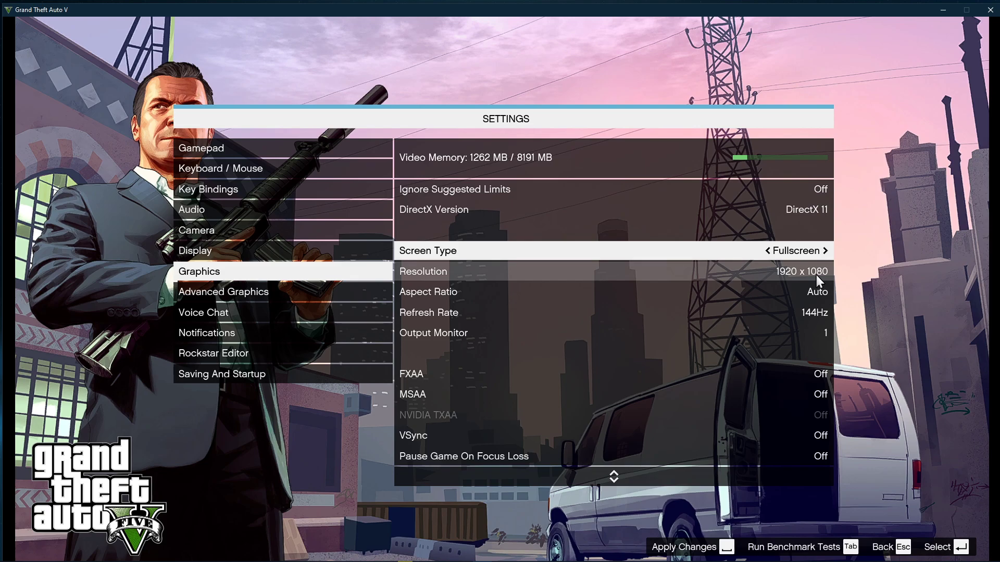
mouse_move(769, 271)
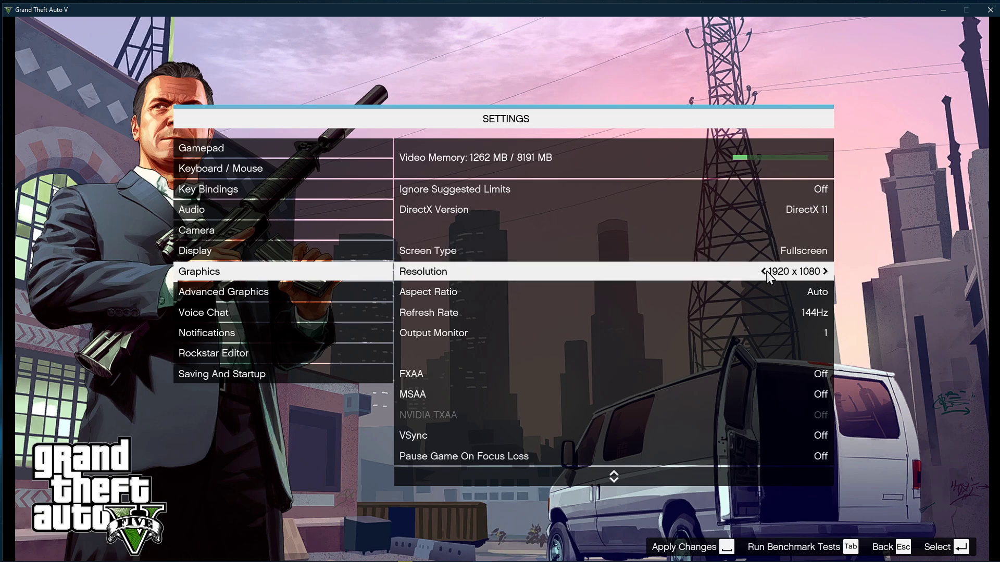
left_click(825, 271)
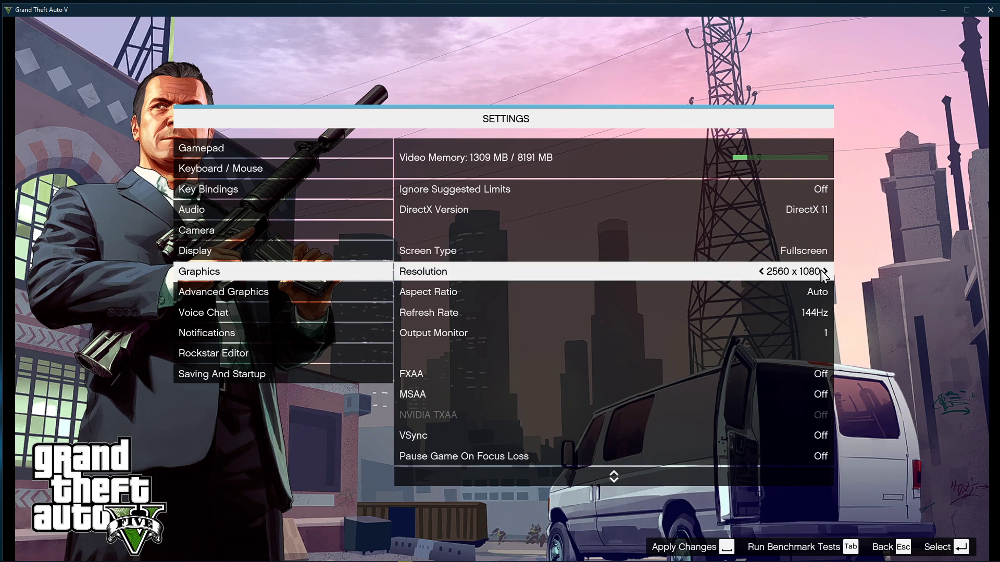
mouse_move(767, 281)
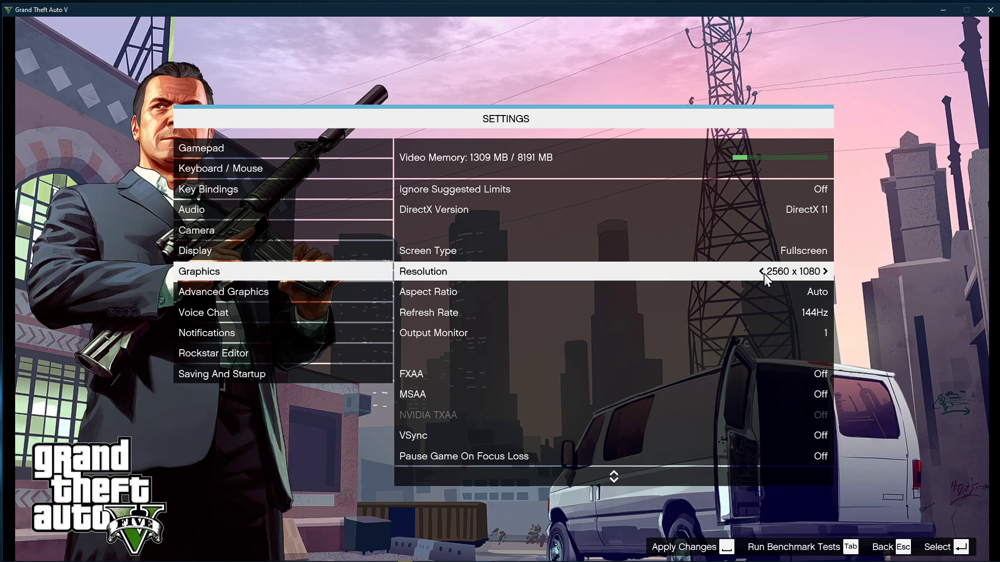
left_click(771, 272)
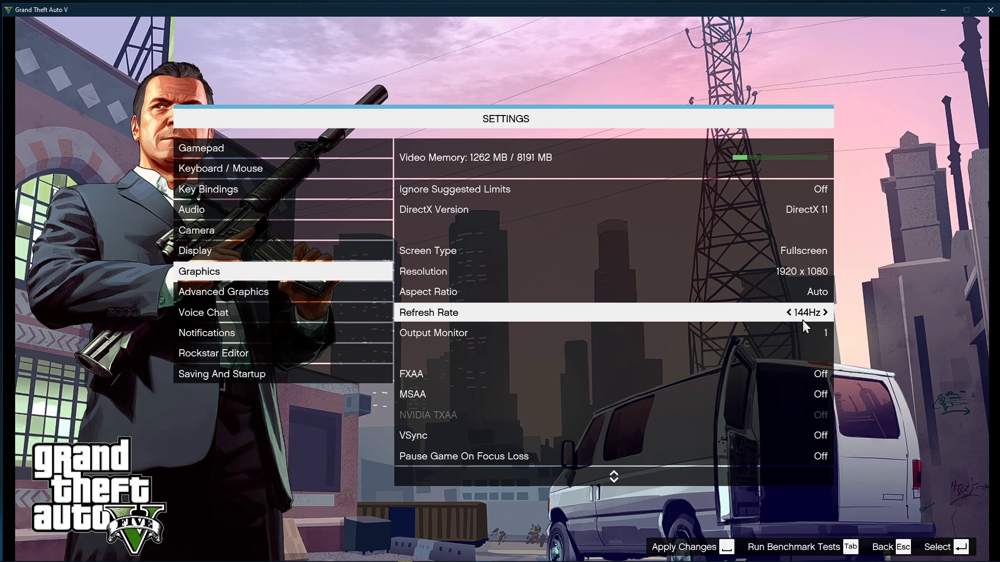
mouse_move(805, 324)
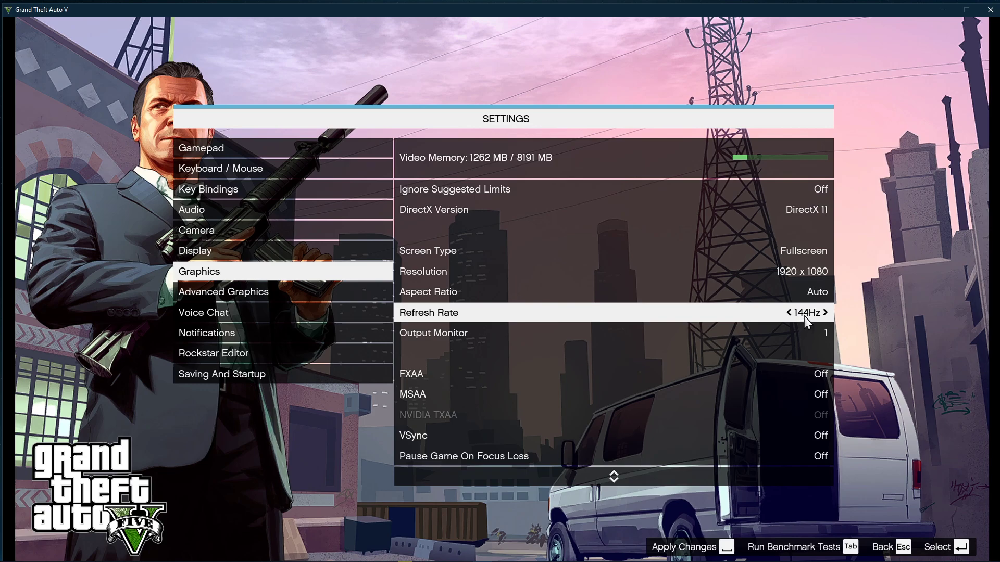
mouse_move(772, 255)
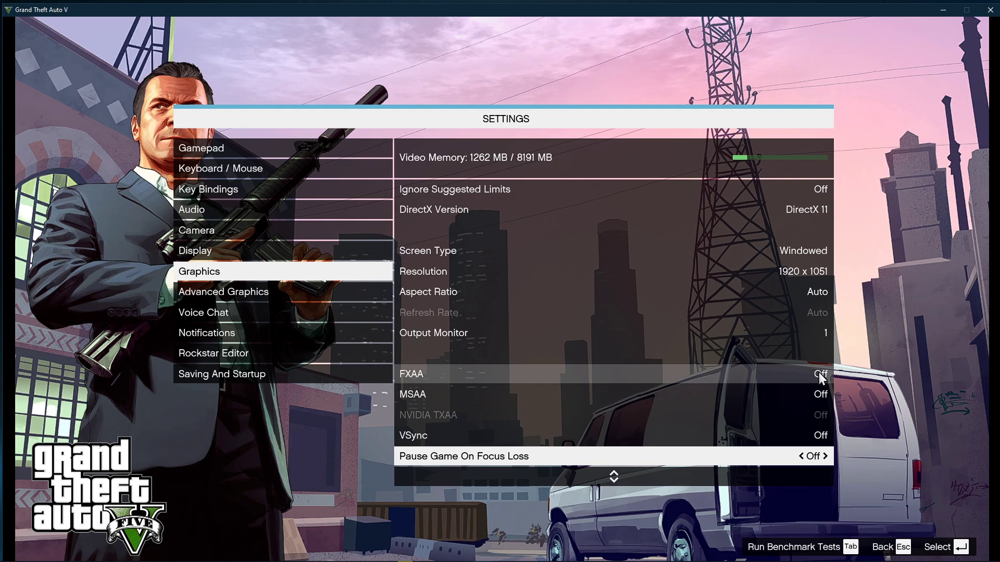
Step: Scroll through the Graphics list to review population, distance scaling and quality options
scroll("down", 3)
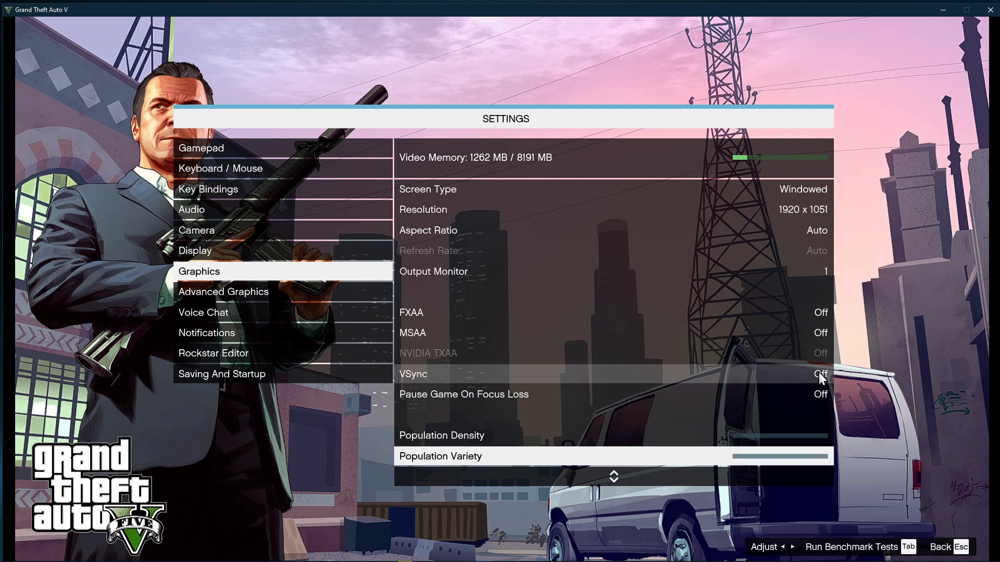
scroll("down", 3)
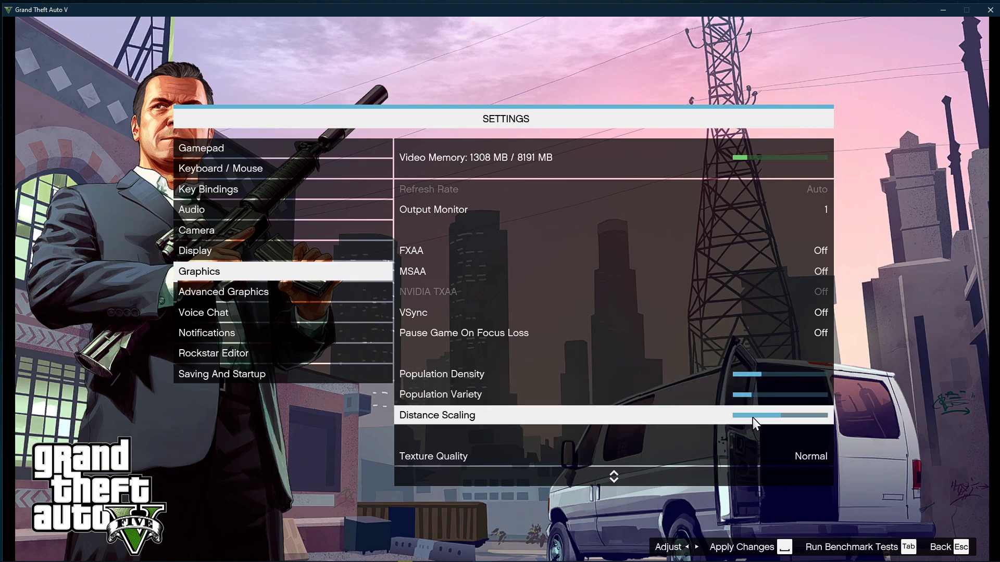
scroll("down", 3)
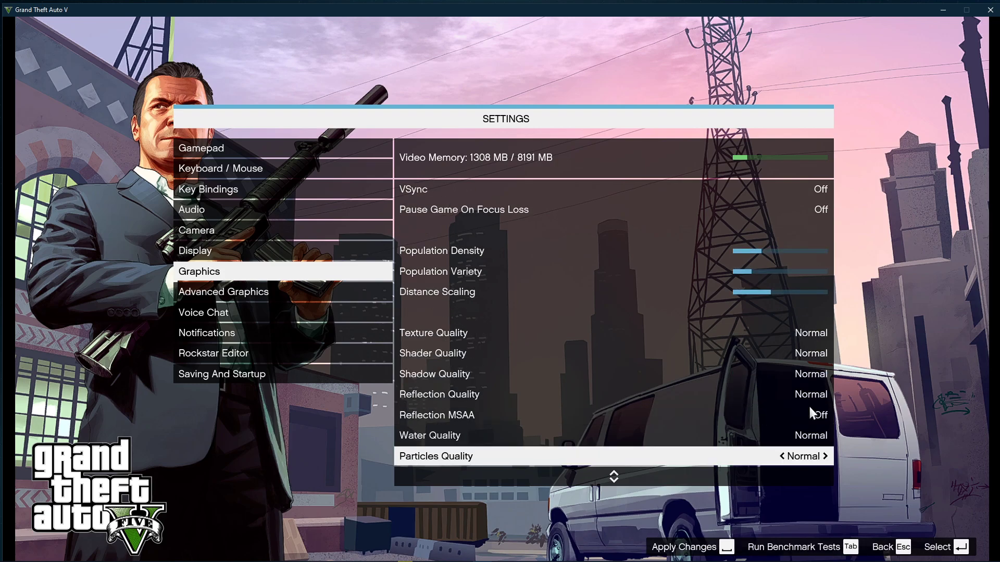
scroll("down", 3)
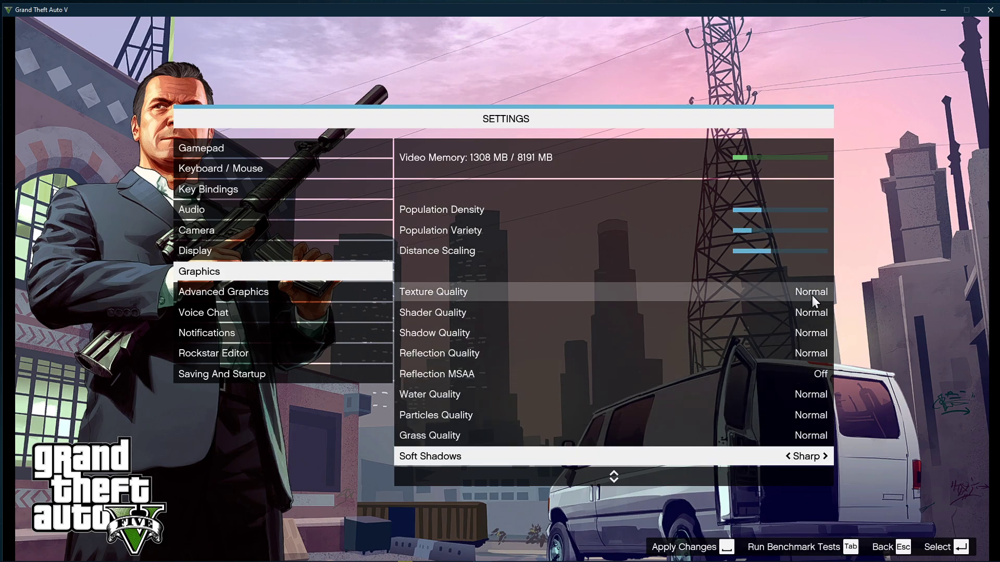
mouse_move(810, 333)
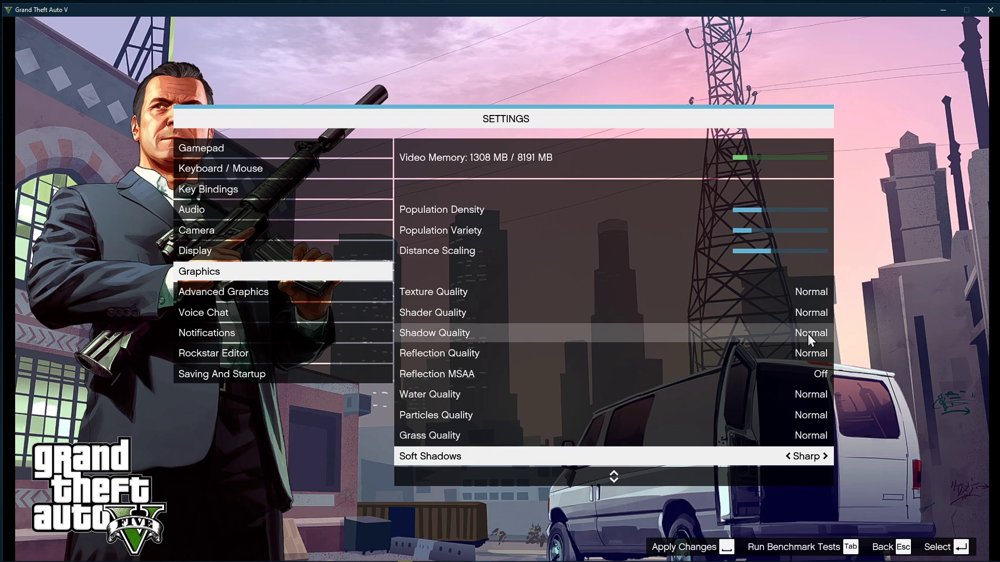
mouse_move(819, 428)
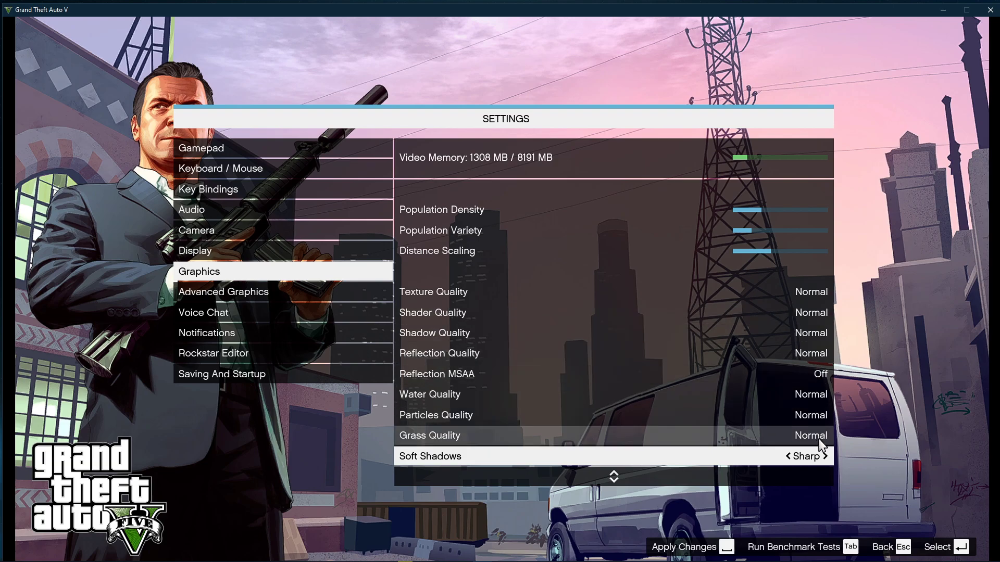
mouse_move(822, 380)
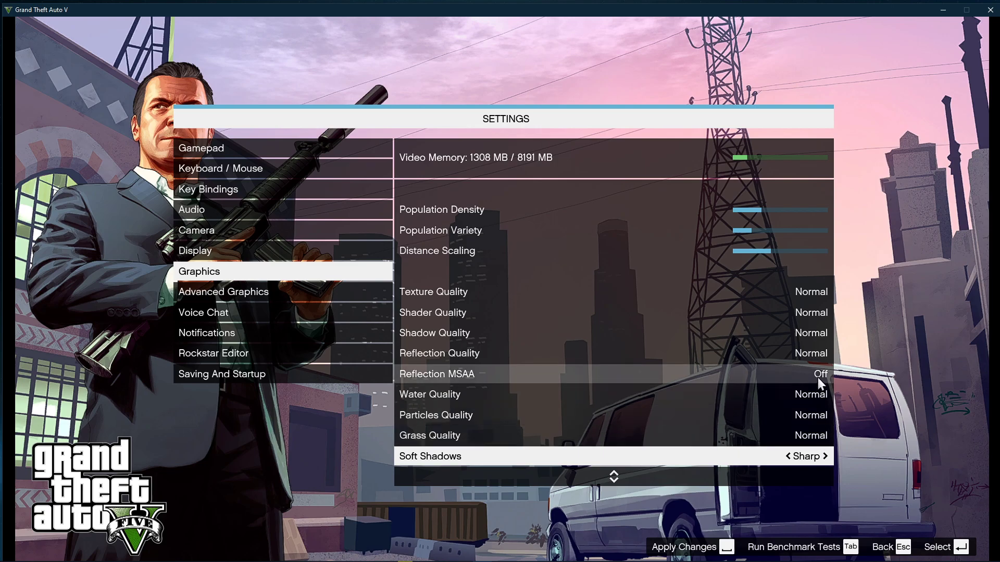
scroll("down", 3)
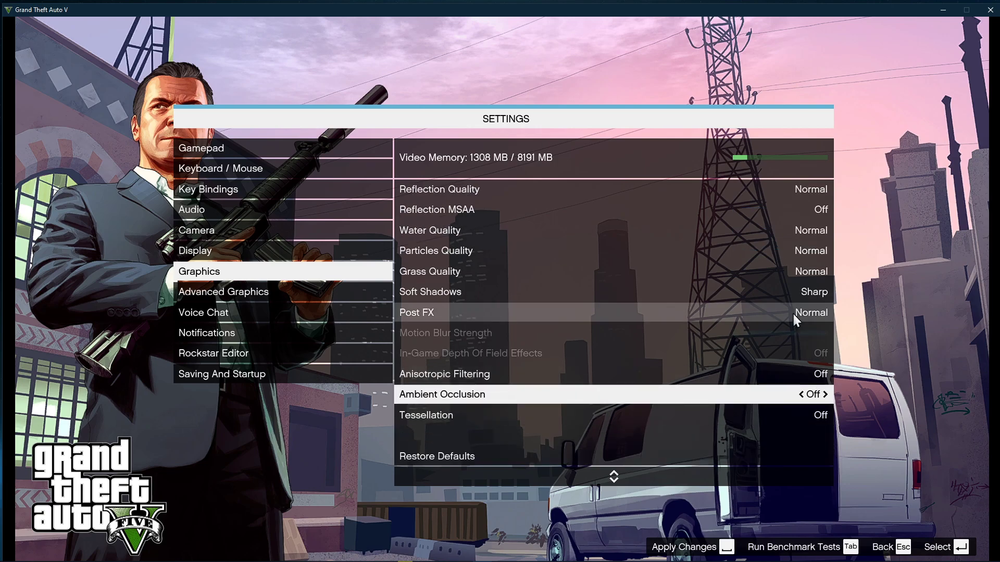
mouse_move(801, 292)
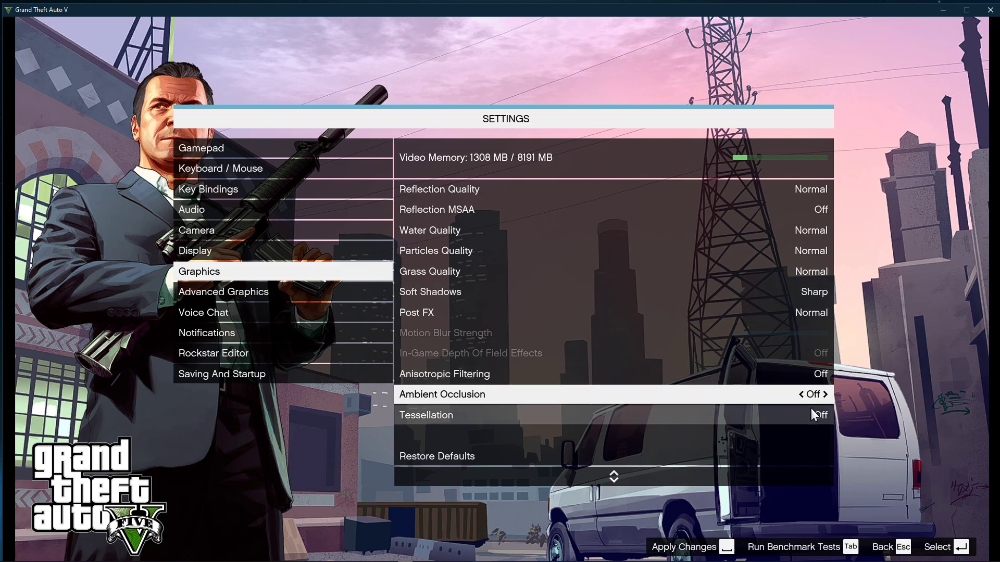
mouse_move(912, 425)
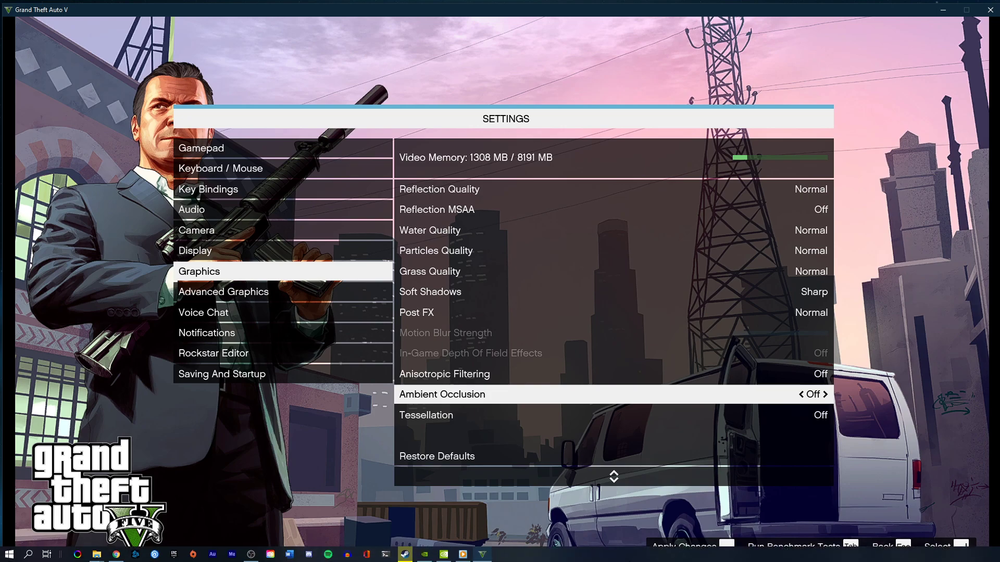
mouse_move(638, 557)
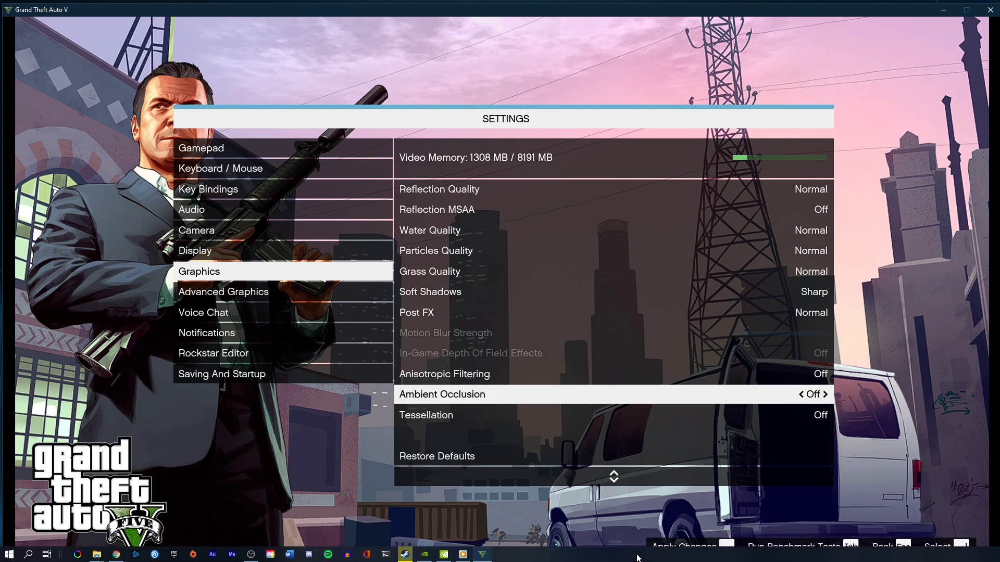
Step: Change GTA5.exe's priority to High in Task Manager Details, then verify it
key("ctrl+shift+esc")
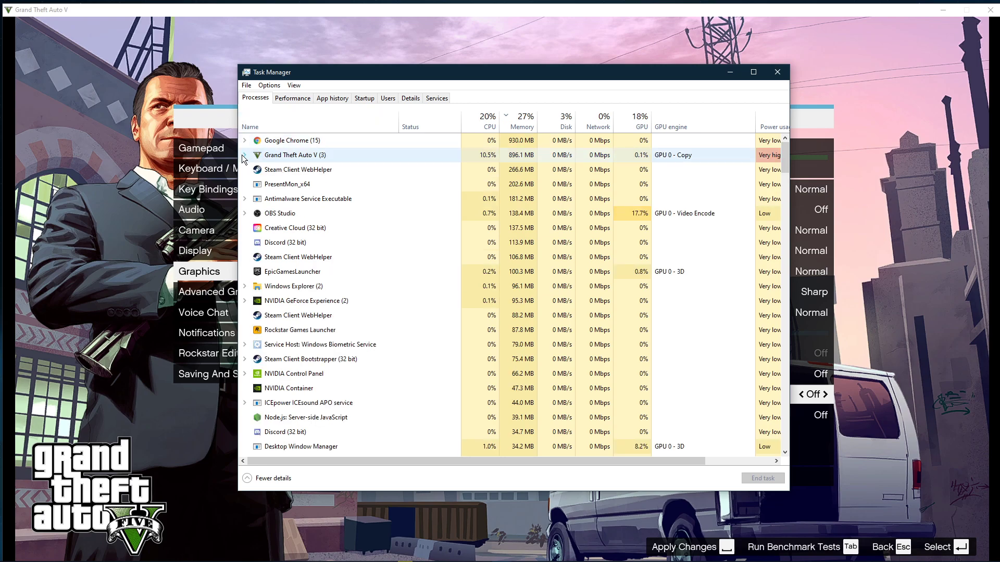
right_click(290, 168)
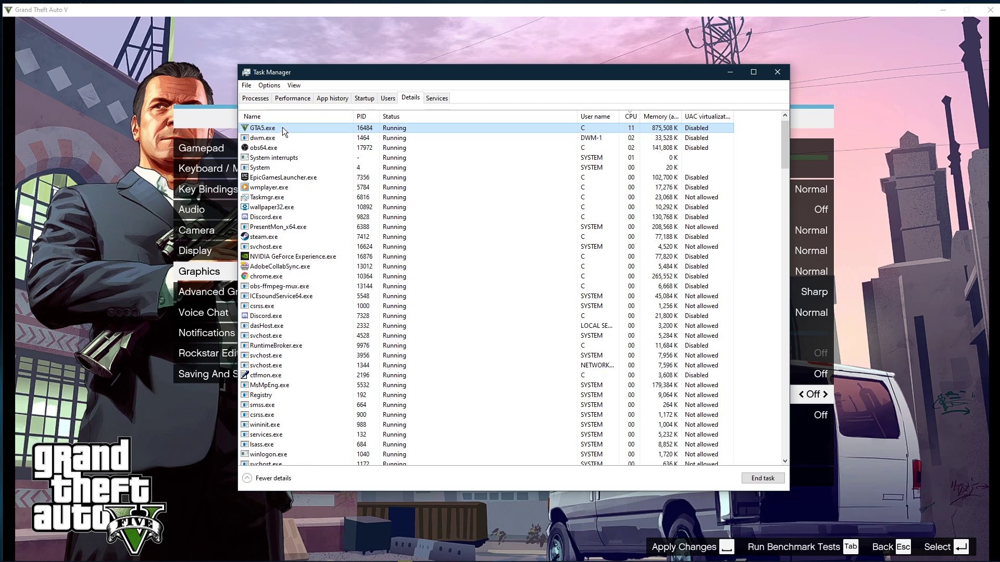
right_click(261, 128)
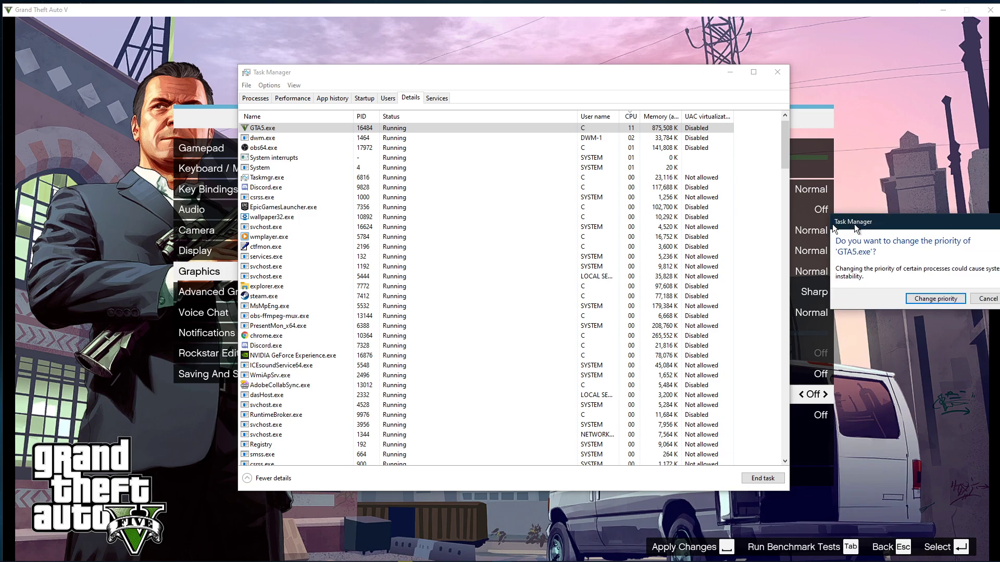
left_click(992, 298)
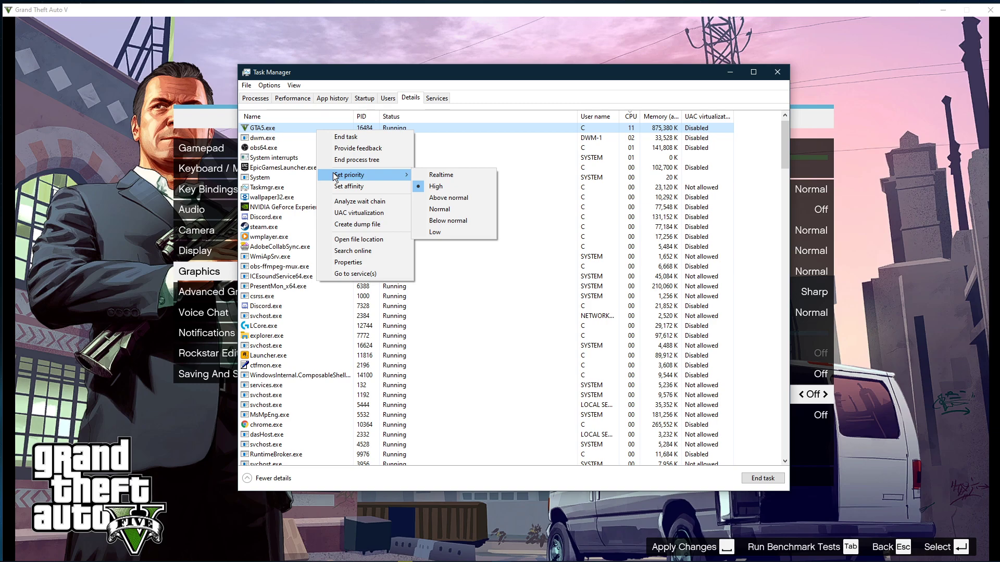
left_click(255, 97)
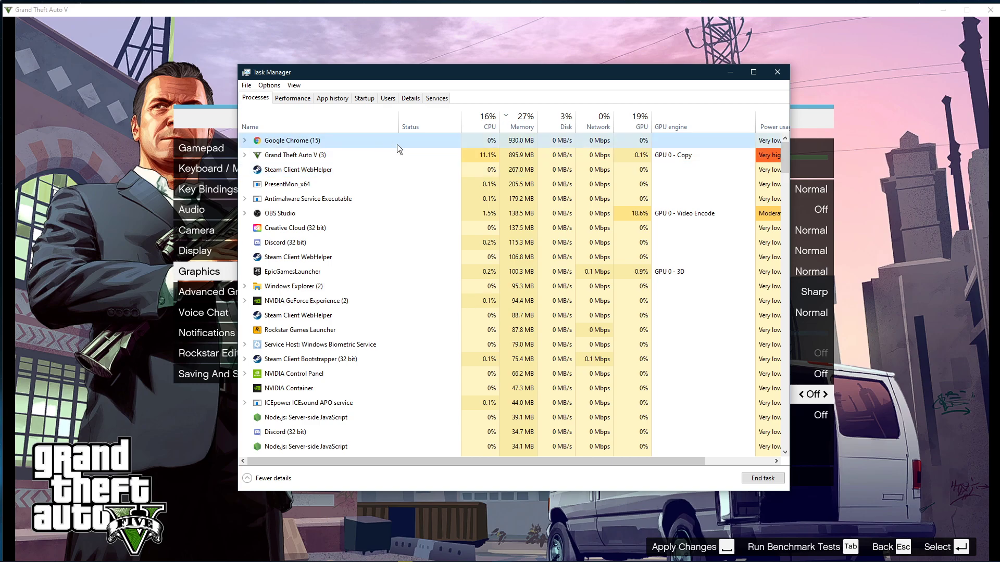
Step: Sort Task Manager processes by CPU usage and view the Startup apps list
right_click(290, 140)
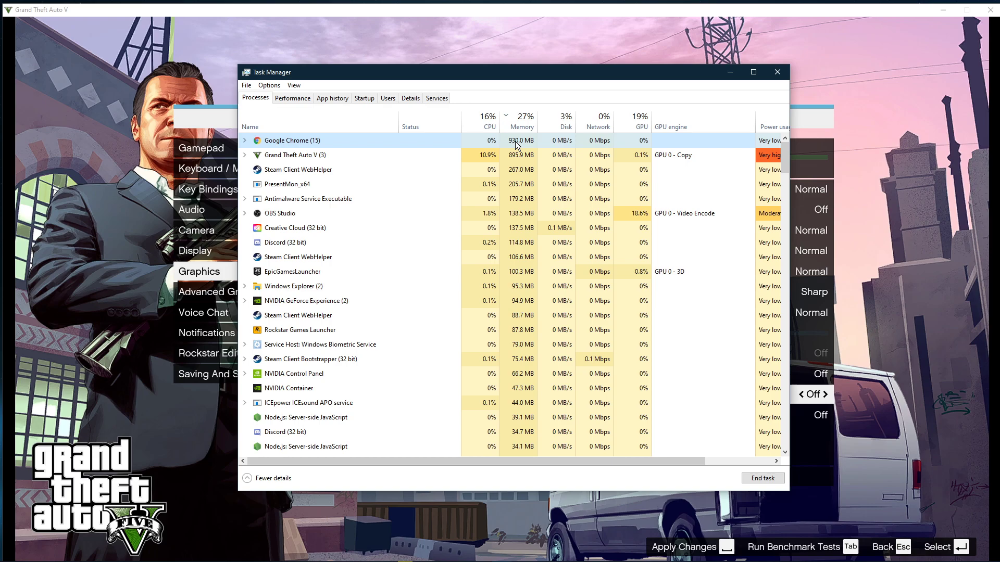
right_click(297, 169)
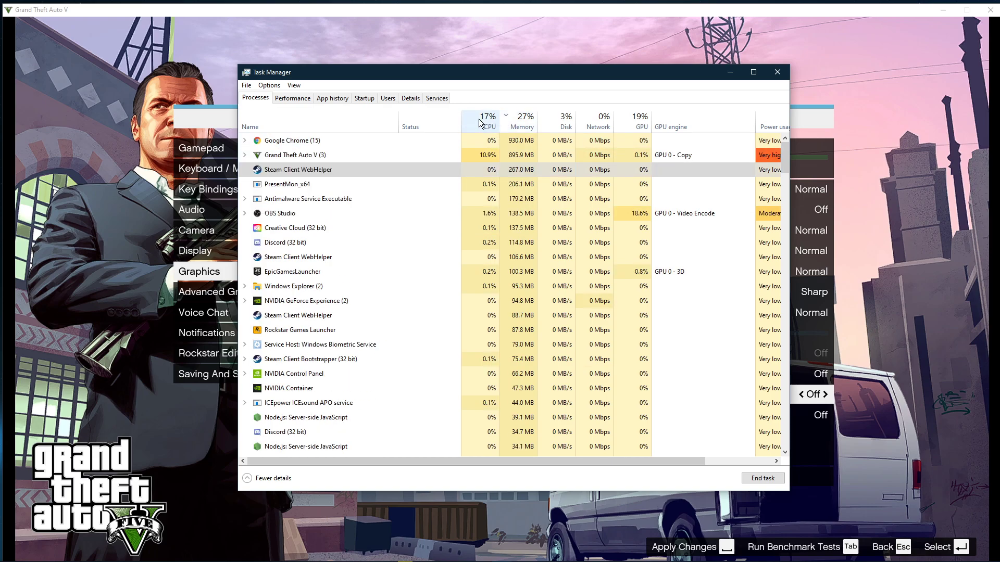
left_click(488, 127)
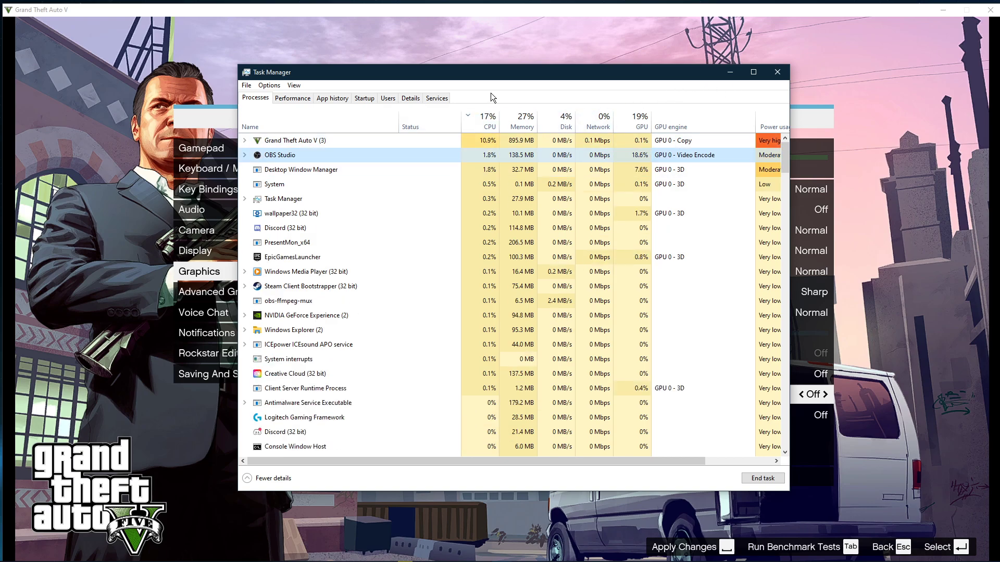
left_click(364, 97)
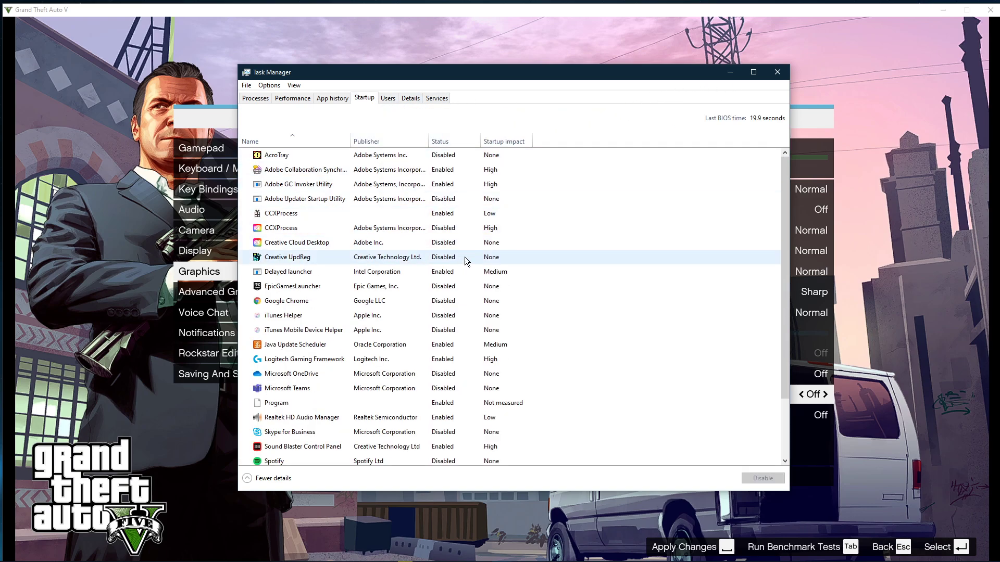
left_click(777, 71)
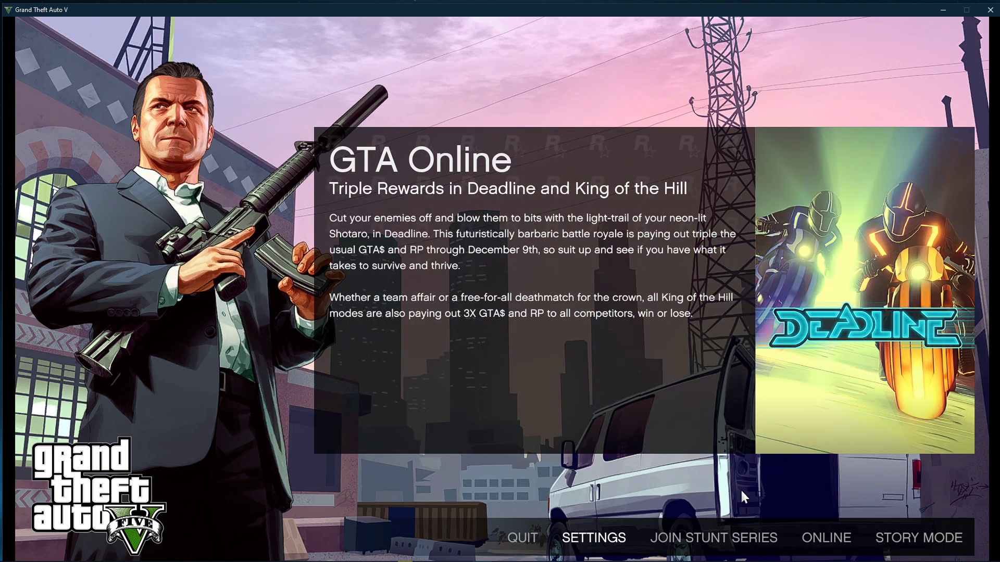
Step: Quit Grand Theft Auto V from the main menu, confirming with Yes
left_click(522, 537)
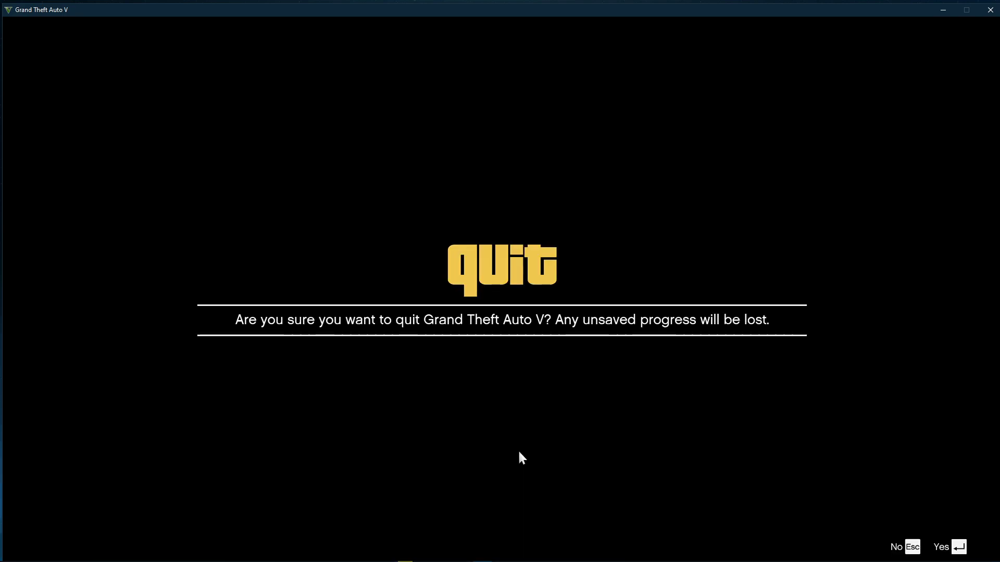
left_click(941, 548)
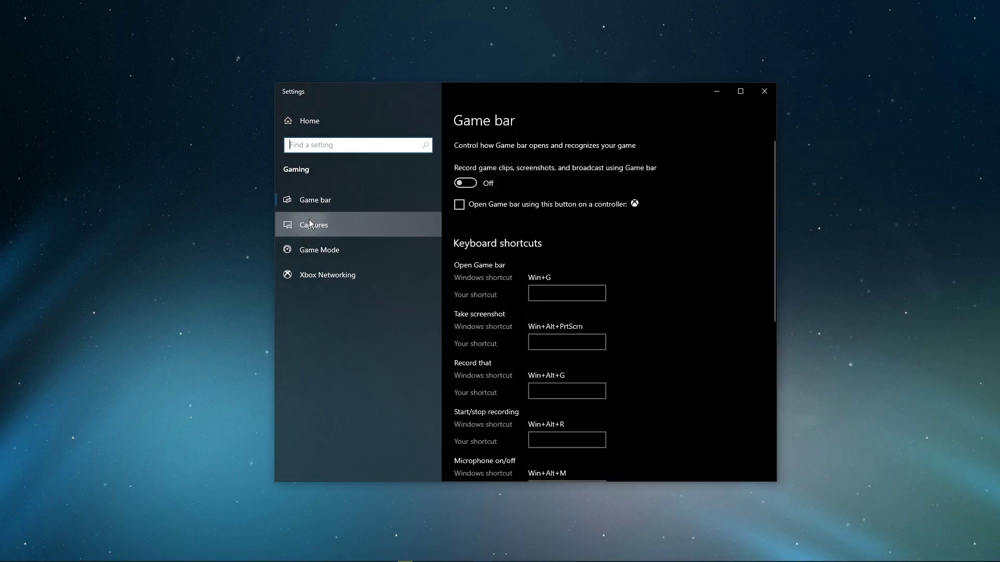
Step: Check the Captures page, confirming background and game audio recording are off
left_click(313, 224)
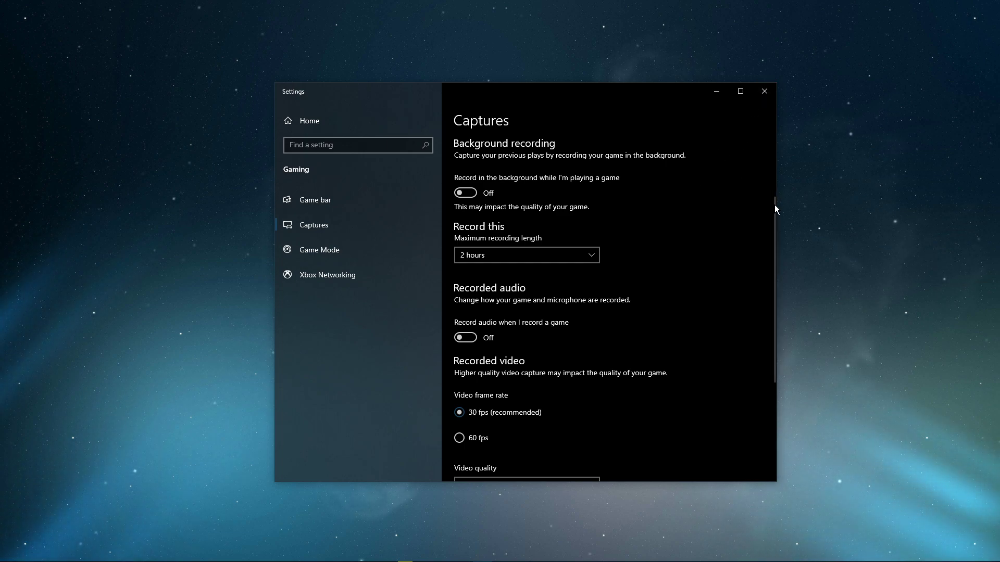
scroll("down", 3)
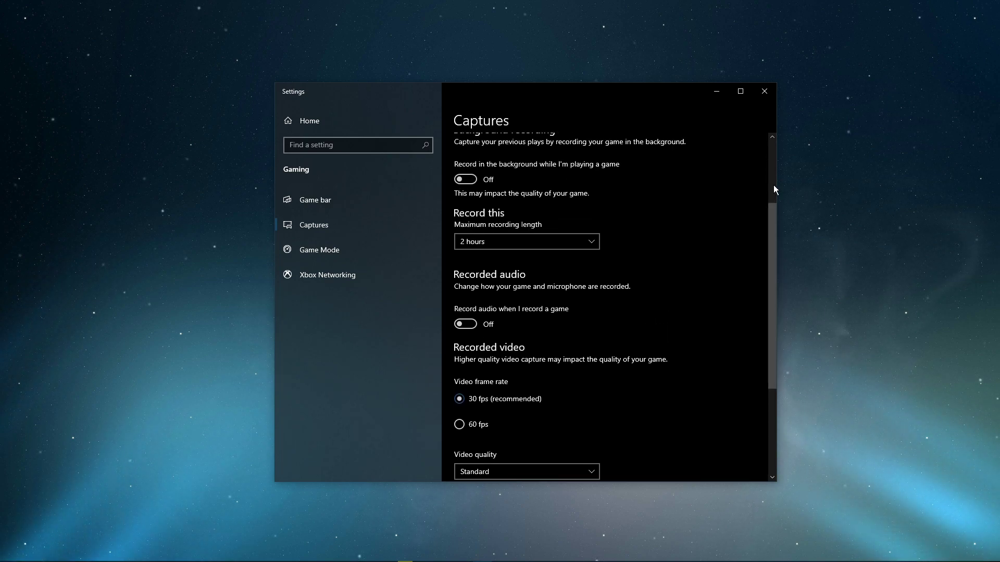
left_click(764, 90)
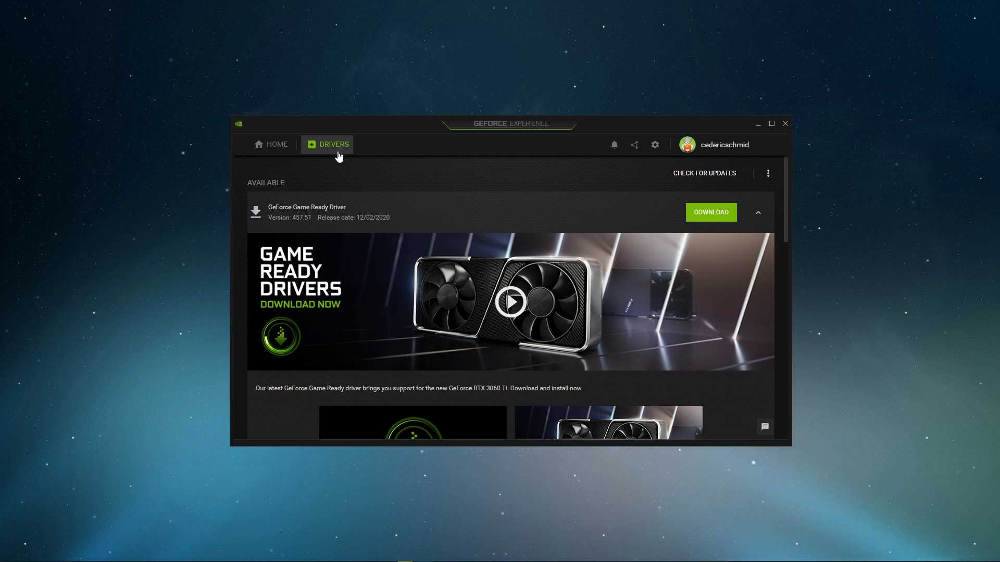
mouse_move(508, 179)
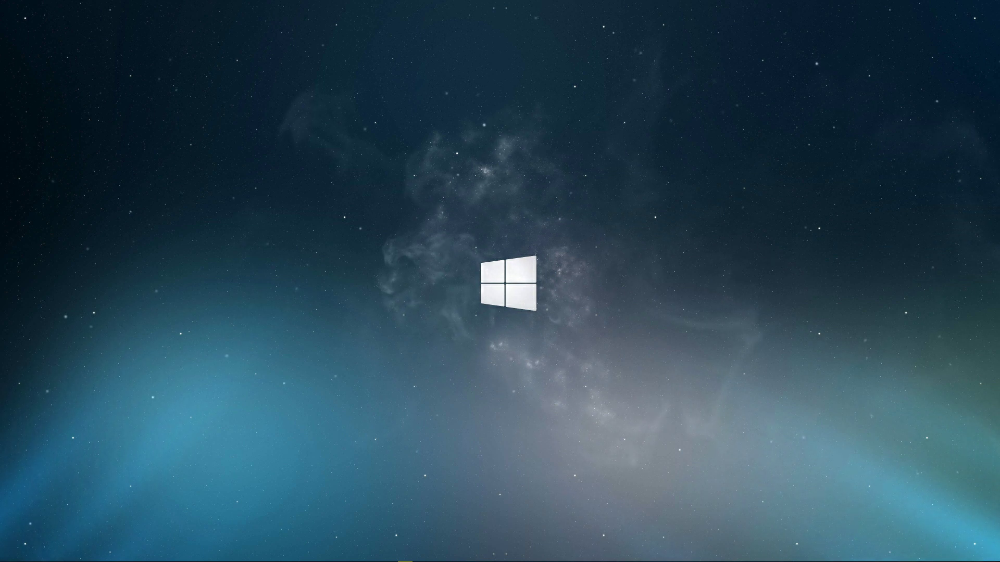
Step: Open the Start menu and close it again
left_click(9, 553)
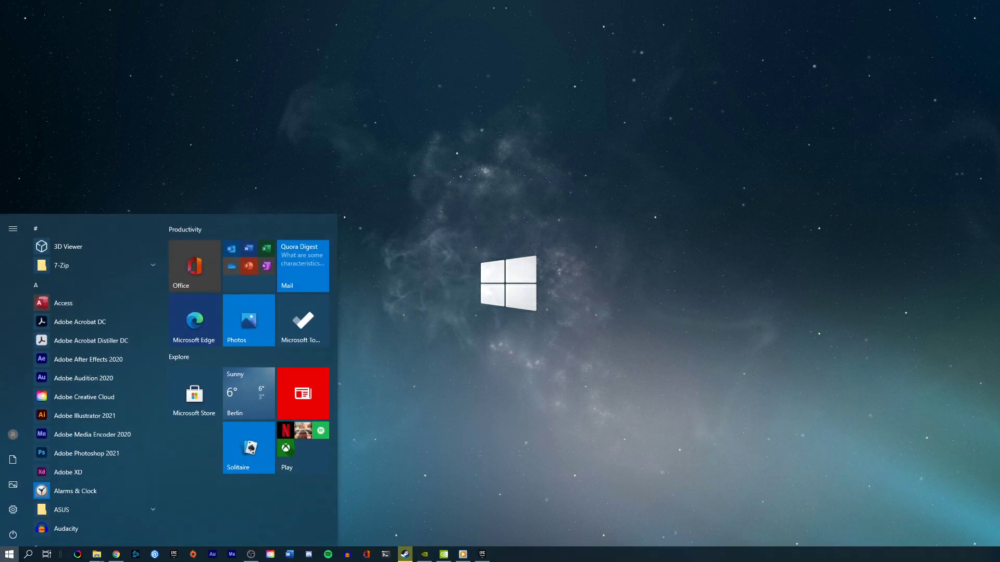
left_click(9, 553)
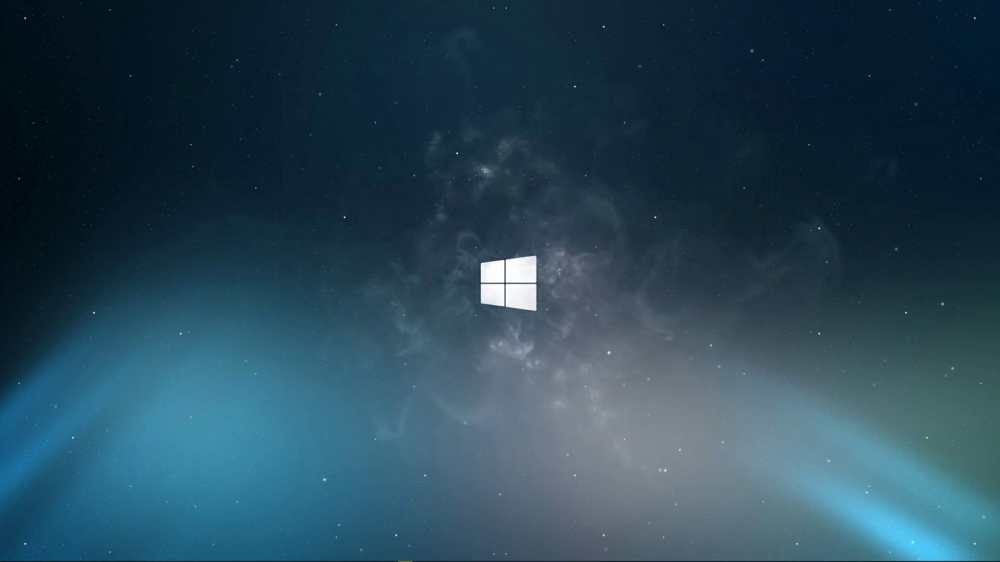
Step: Add a Grand Theft Auto V program profile in NVIDIA Control Panel's Manage 3D settings
right_click(658, 241)
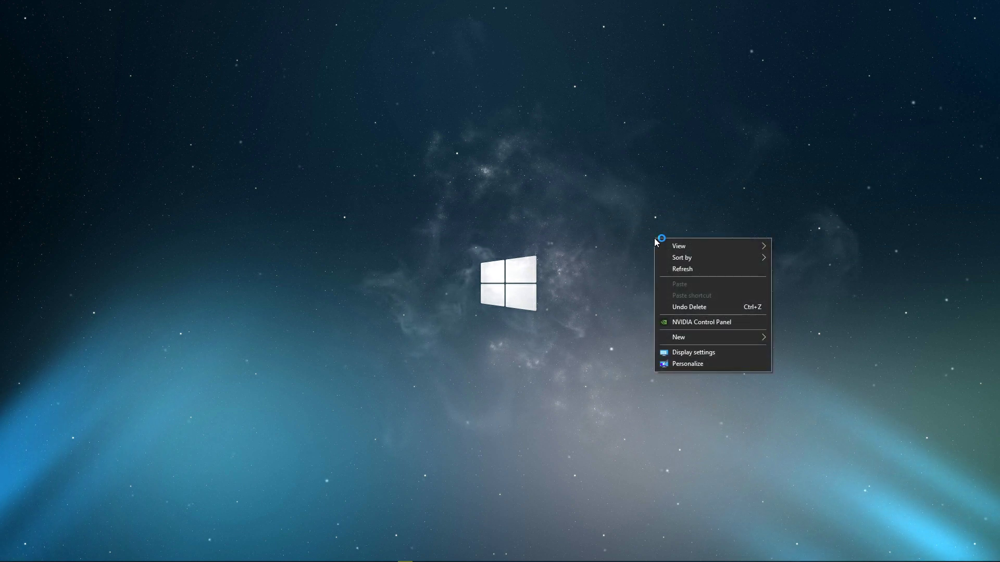
left_click(701, 322)
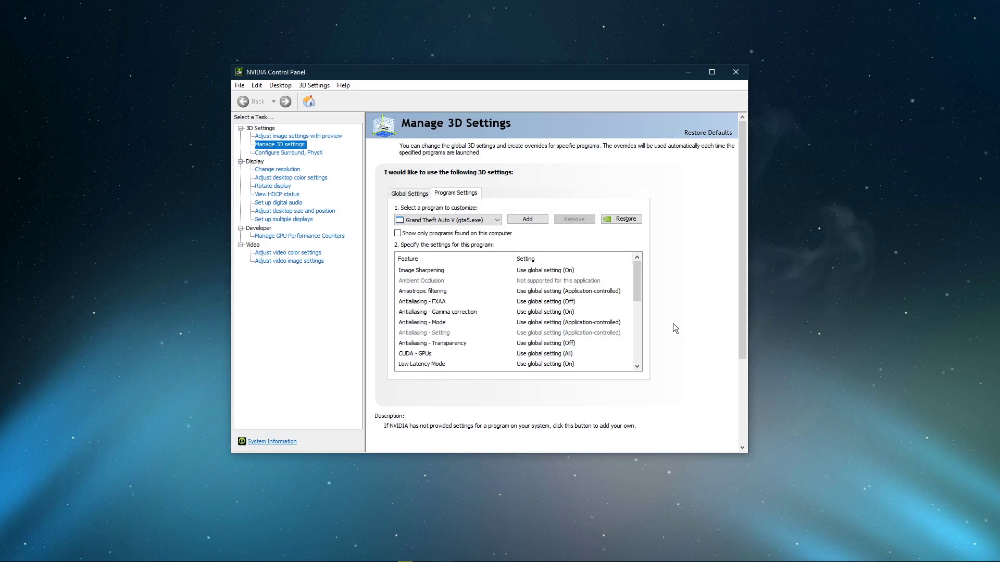
mouse_move(529, 186)
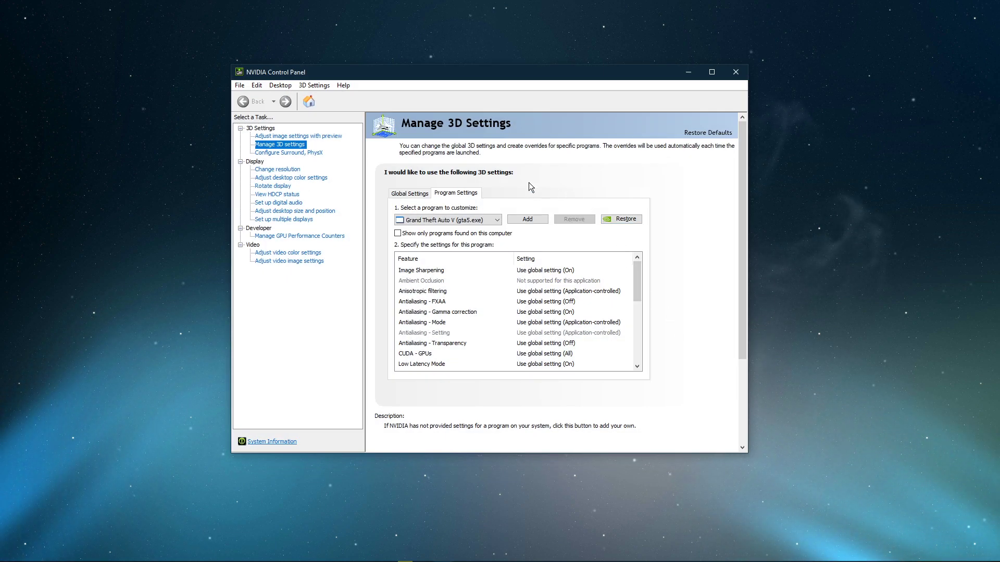
mouse_move(510, 185)
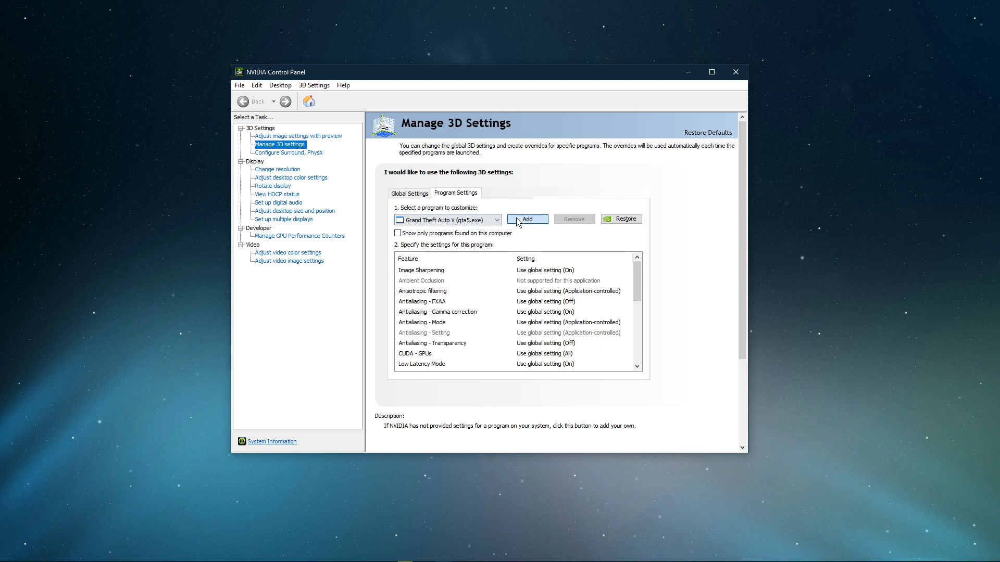
left_click(527, 219)
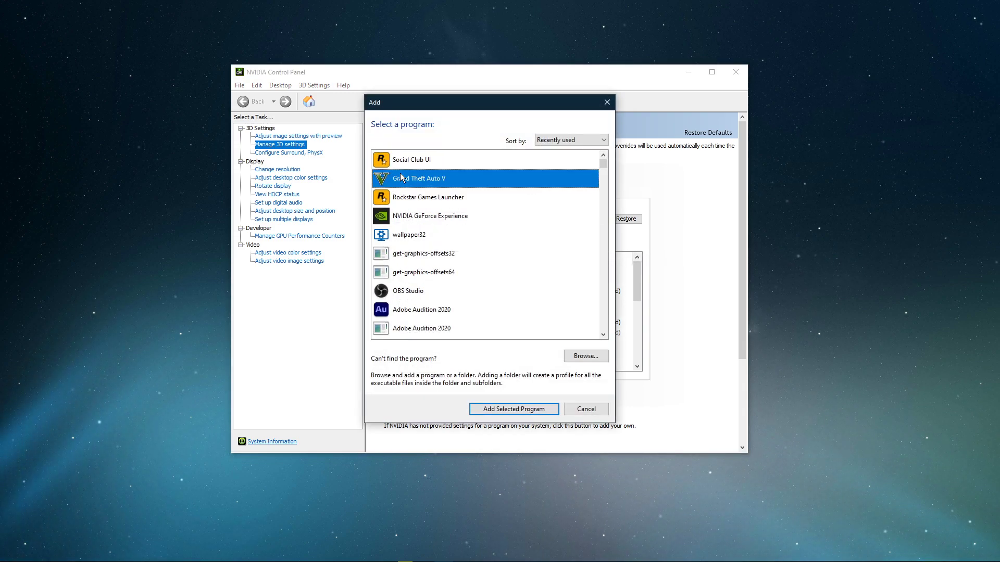
left_click(514, 409)
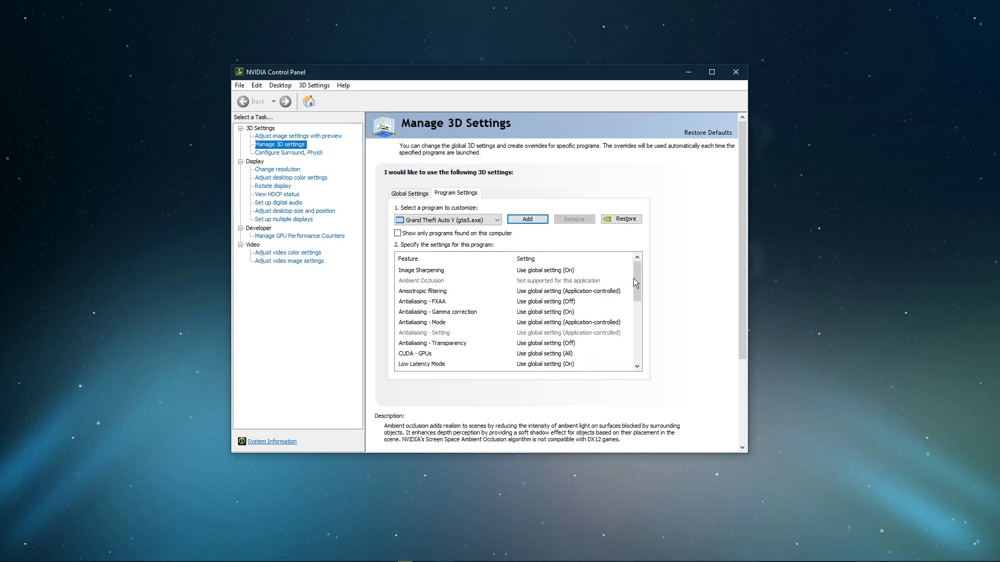
Step: Give GTA5.exe power management Prefer maximum performance and texture filtering quality Performance
scroll("down", 3)
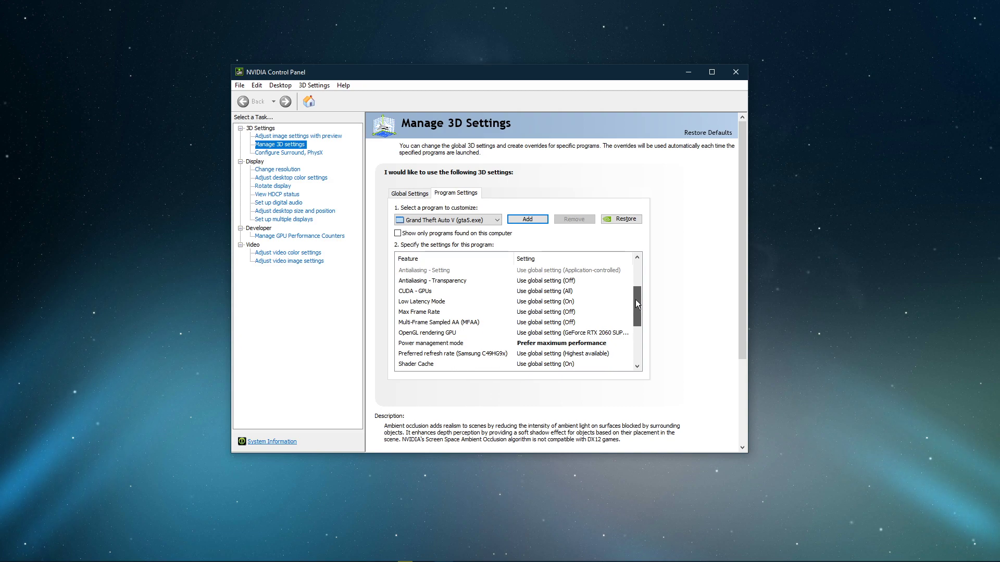
scroll("down", 3)
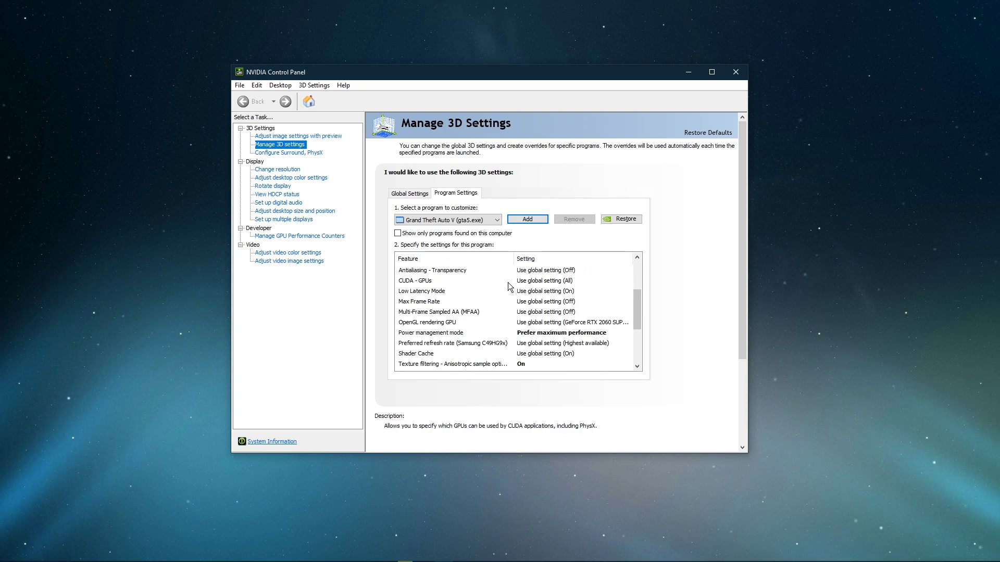
left_click(568, 281)
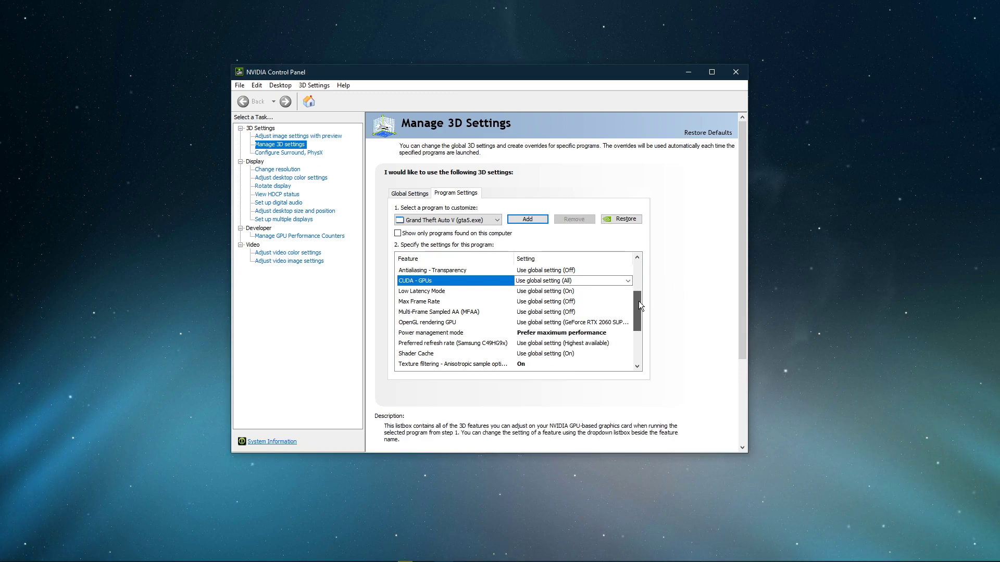
left_click(628, 302)
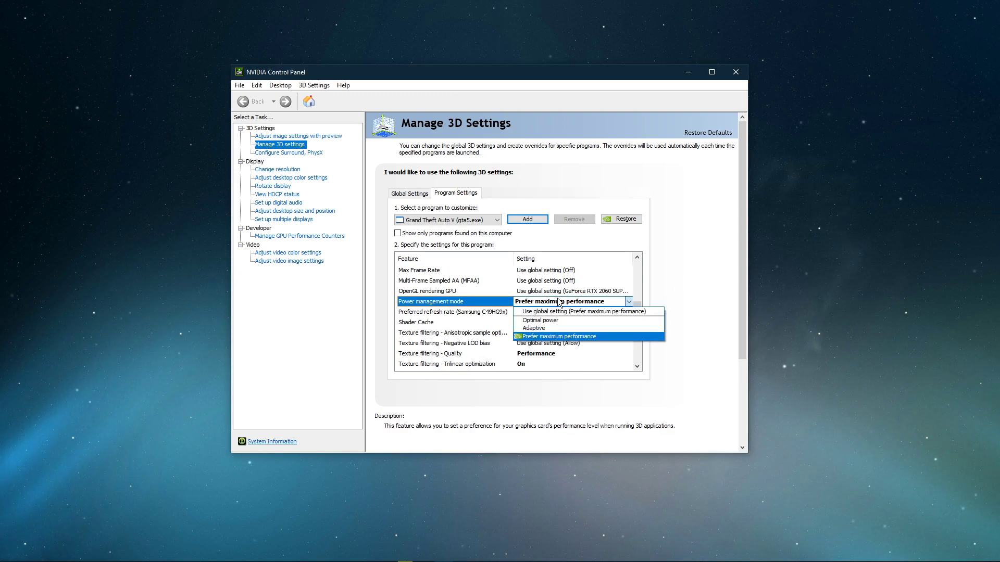
left_click(554, 336)
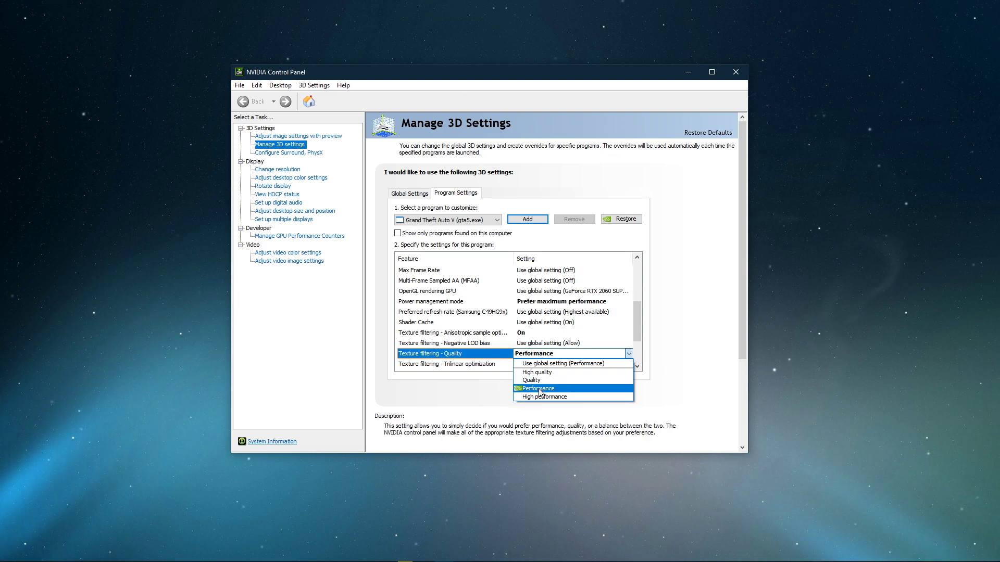
left_click(536, 389)
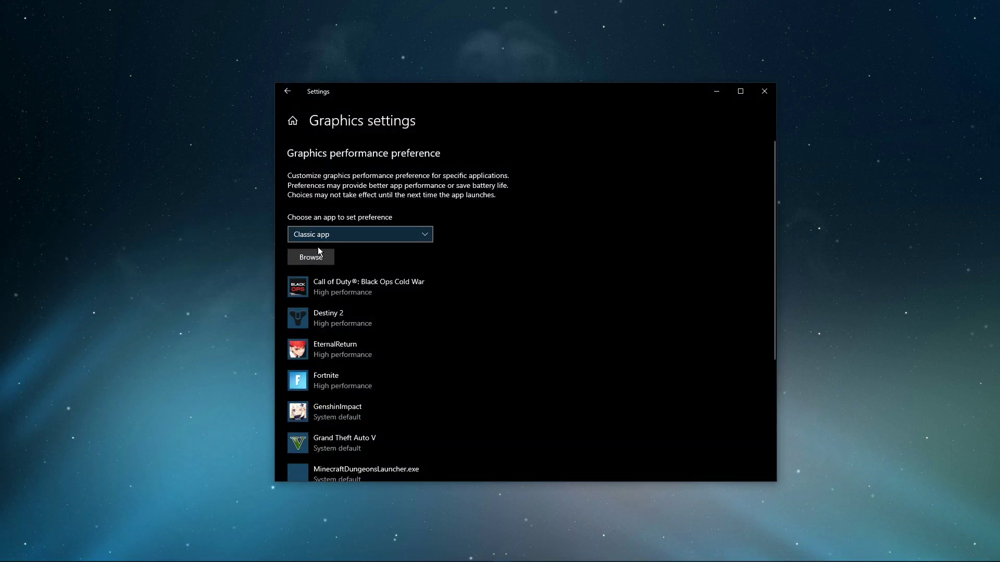
Step: Add D:\Program Files\GTAV\GTA5.exe to the Windows graphics performance list
left_click(310, 257)
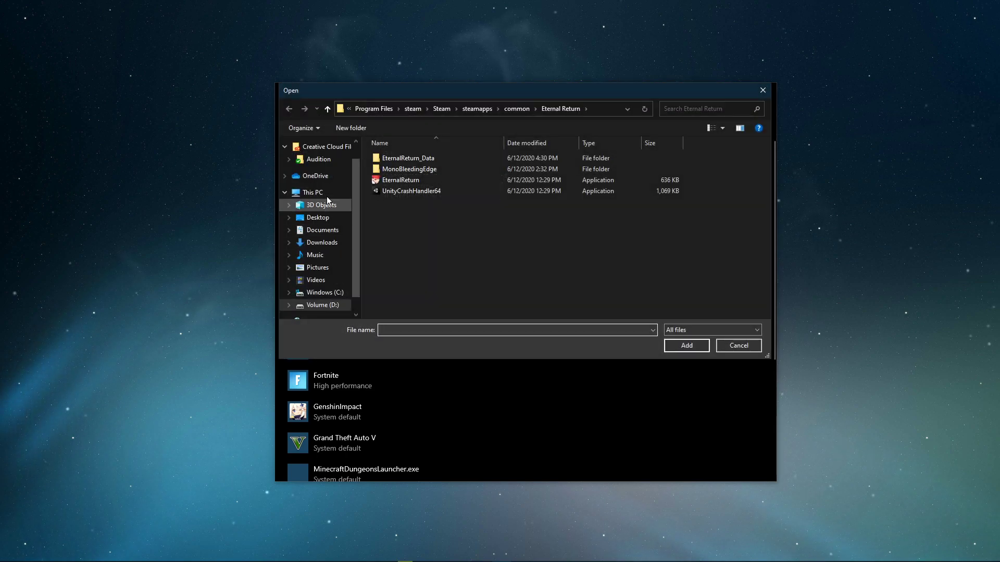
left_click(324, 305)
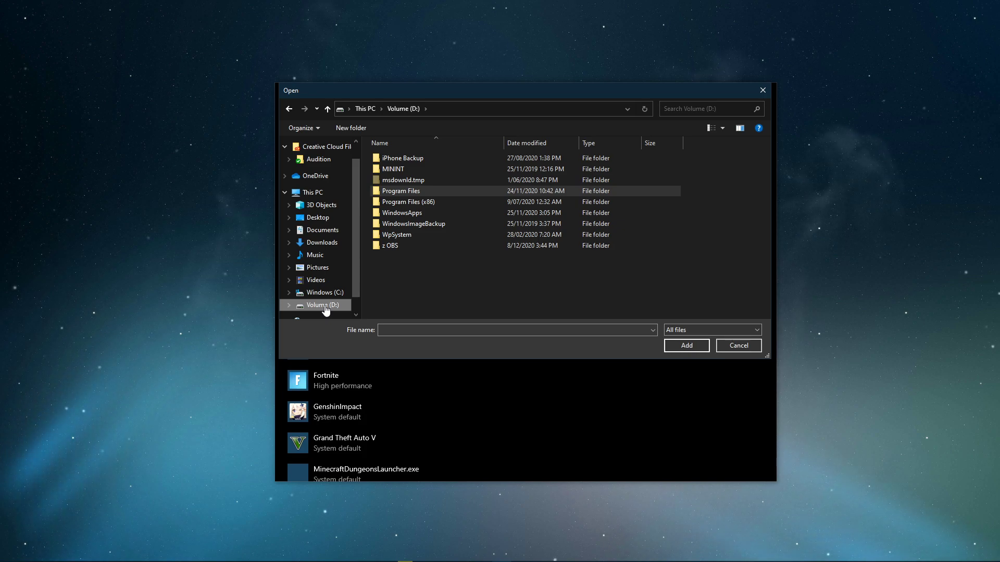
double_click(400, 191)
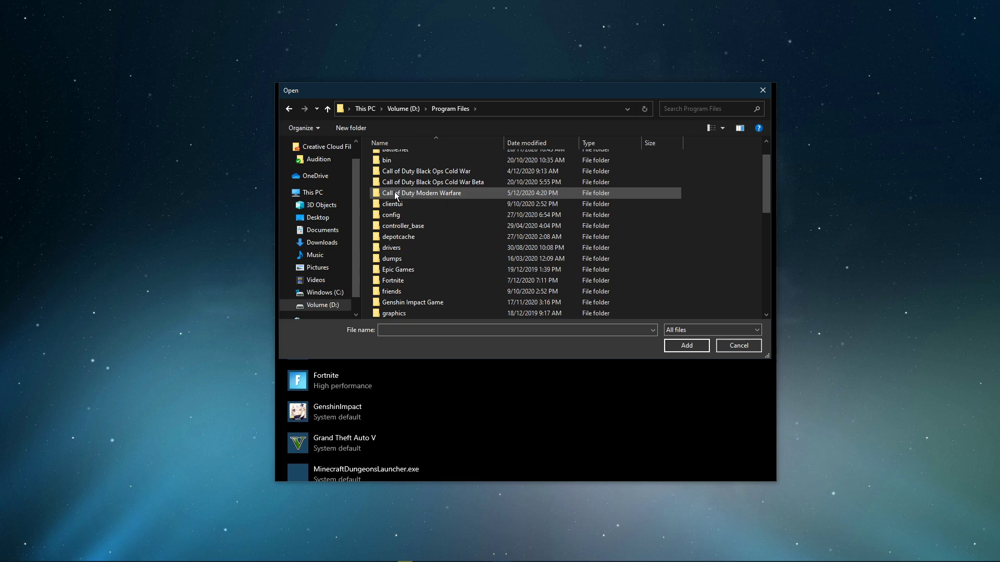
scroll("down", 3)
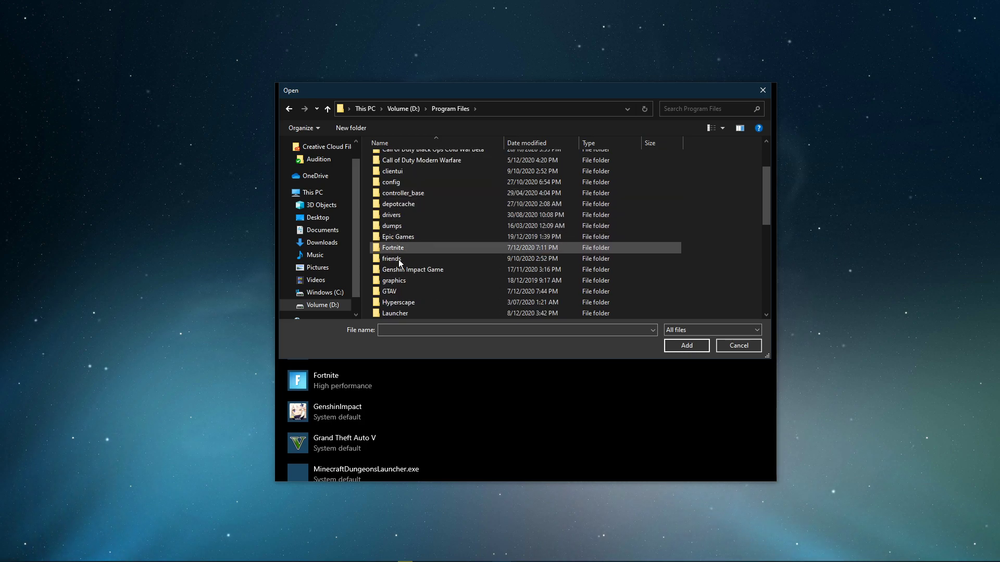
double_click(388, 292)
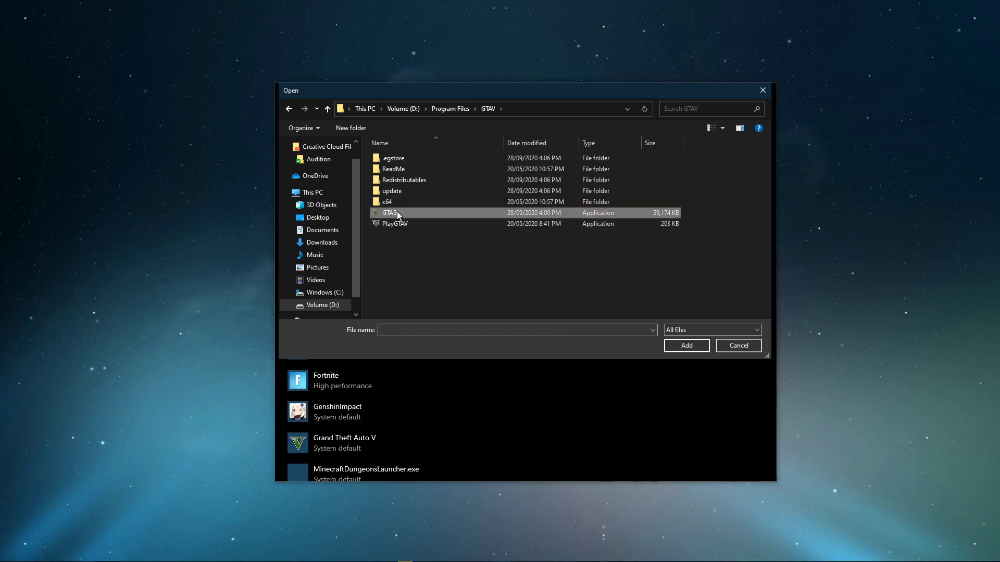
left_click(390, 213)
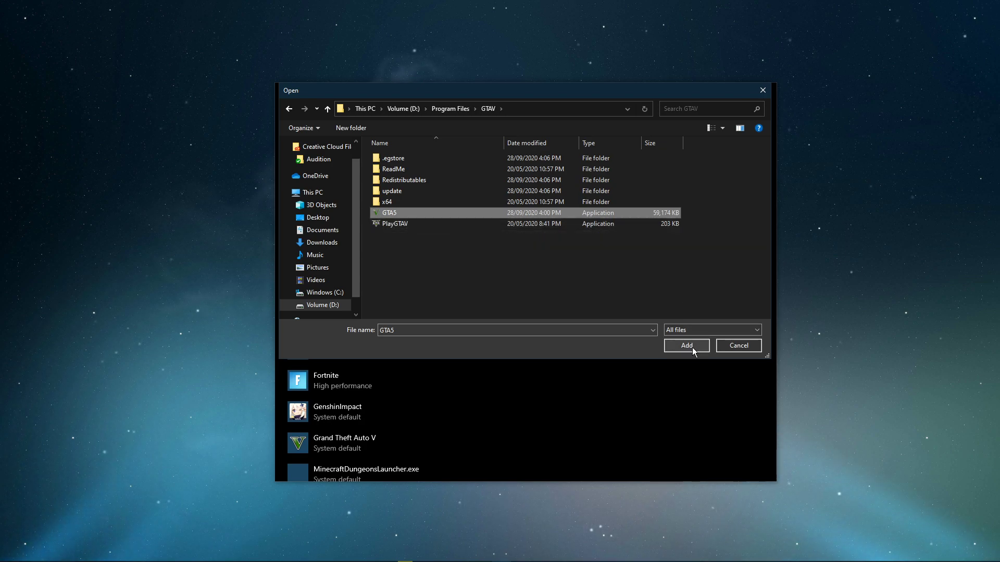
mouse_move(738, 349)
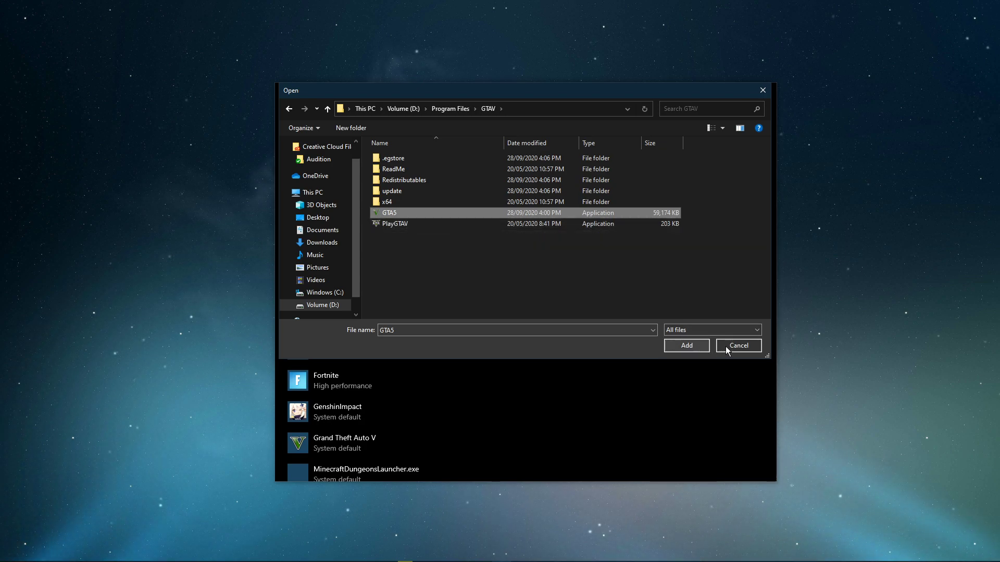
left_click(685, 345)
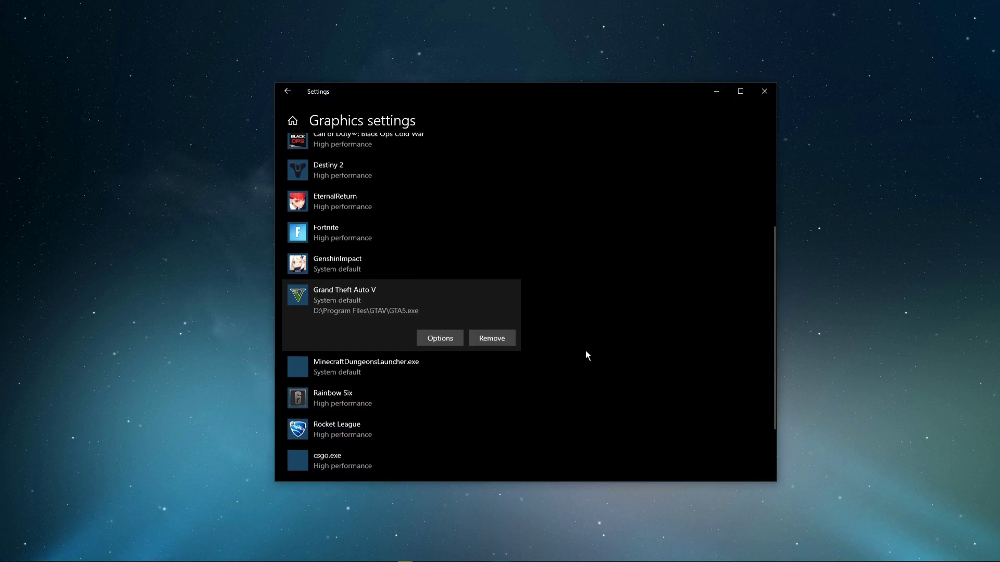
Step: Save Grand Theft Auto V's graphics preference as High performance
left_click(439, 338)
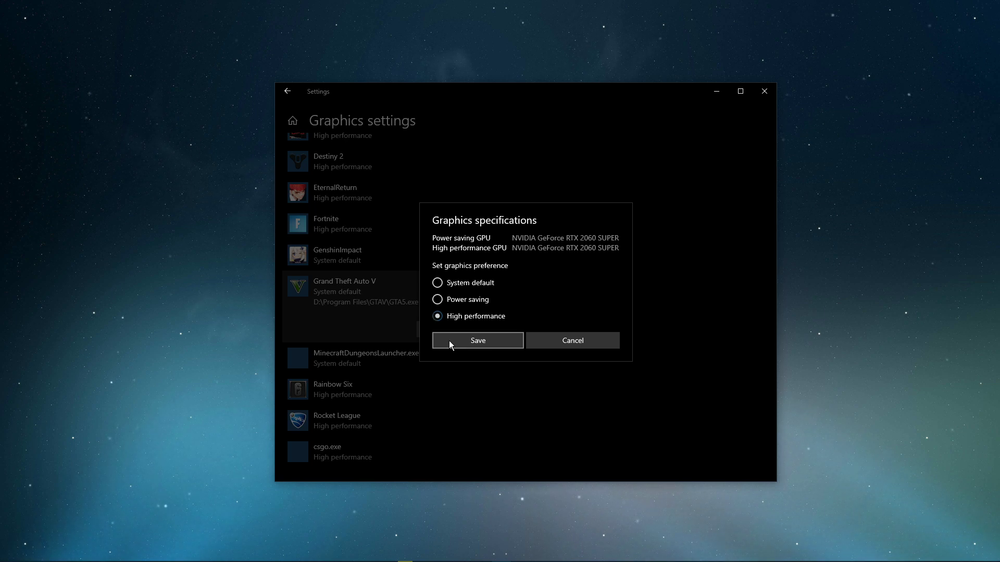
left_click(477, 340)
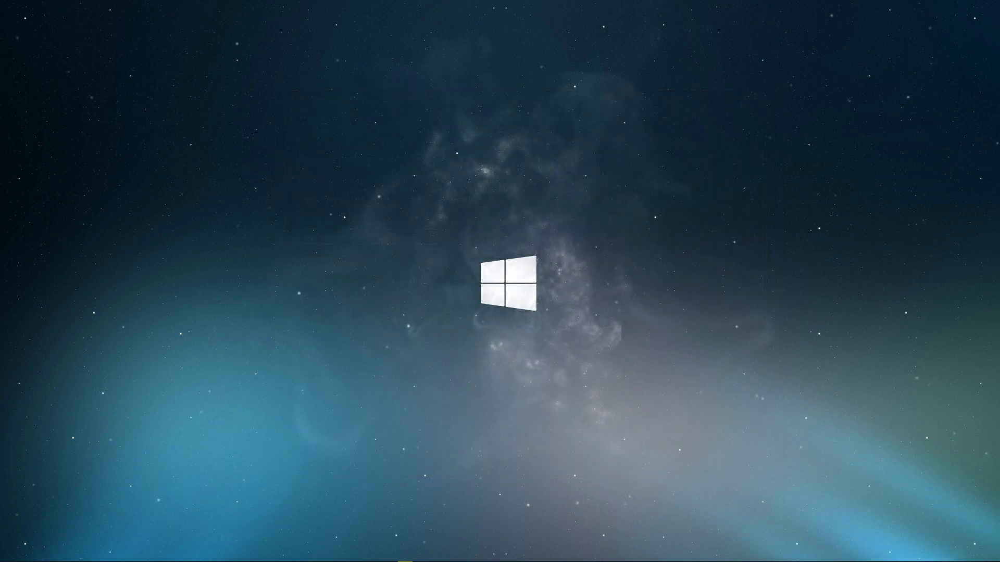
Step: Open %temp% and delete all temp files, skipping in-use items such as CreativeCloud
left_click(8, 552)
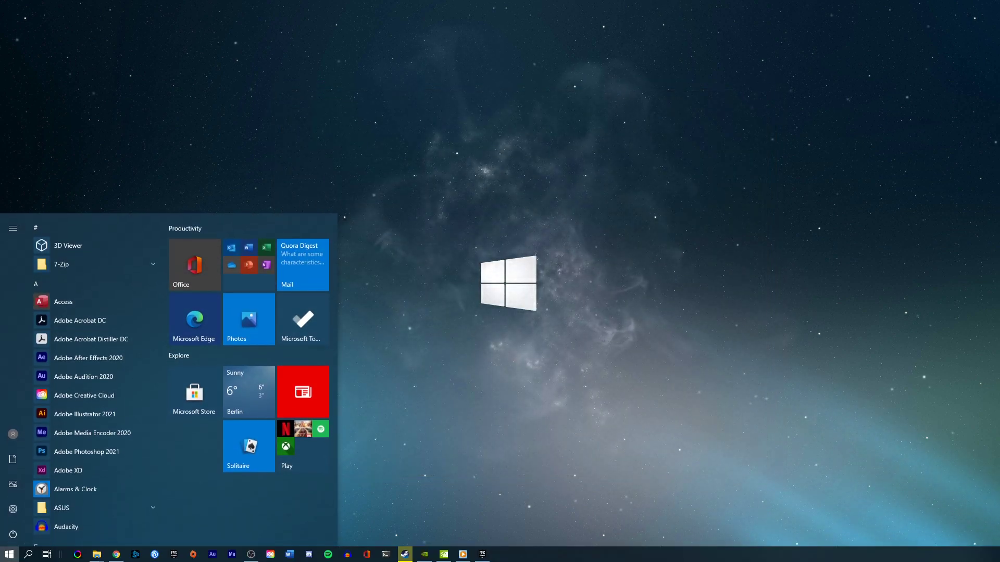
type("%temp%")
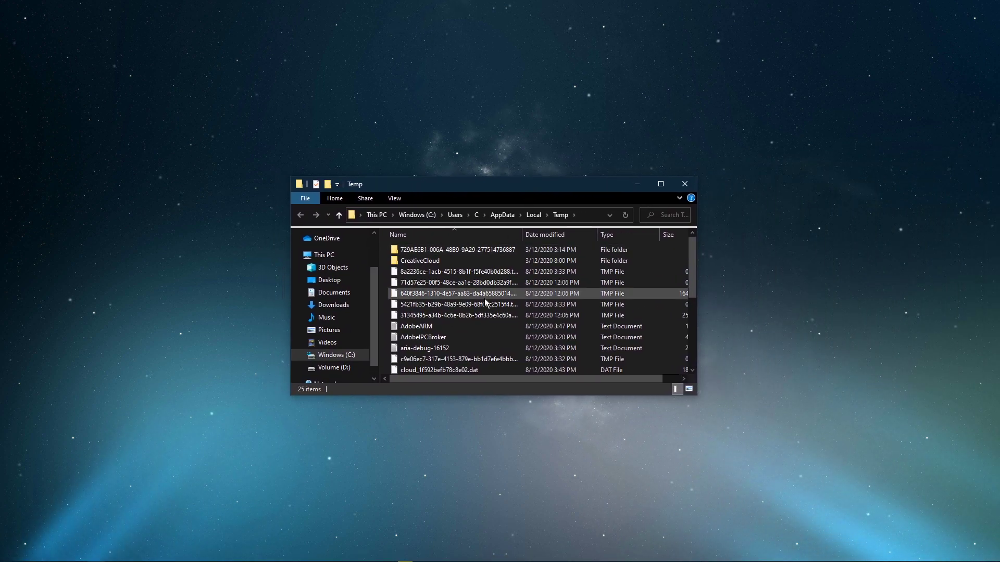
right_click(485, 293)
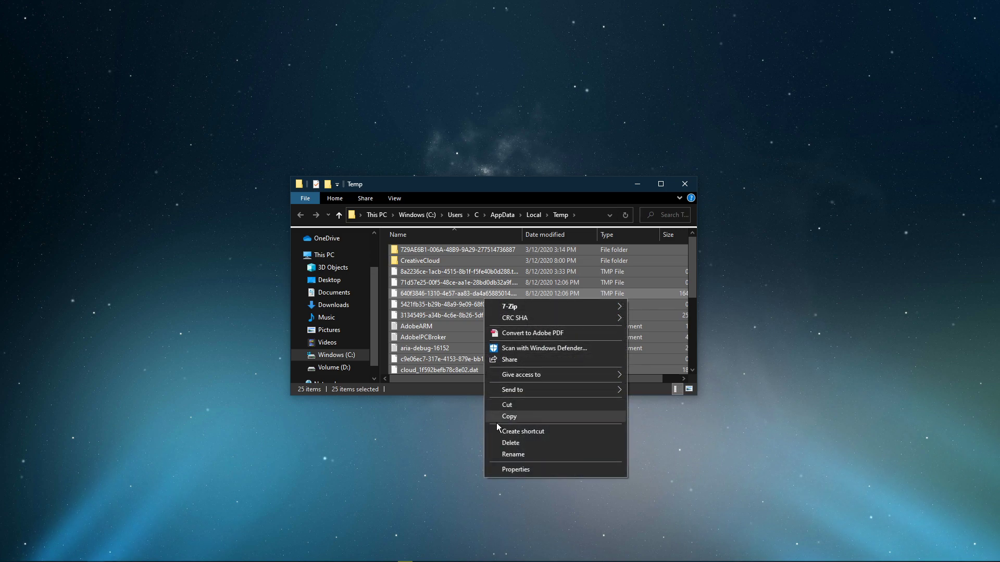
left_click(511, 443)
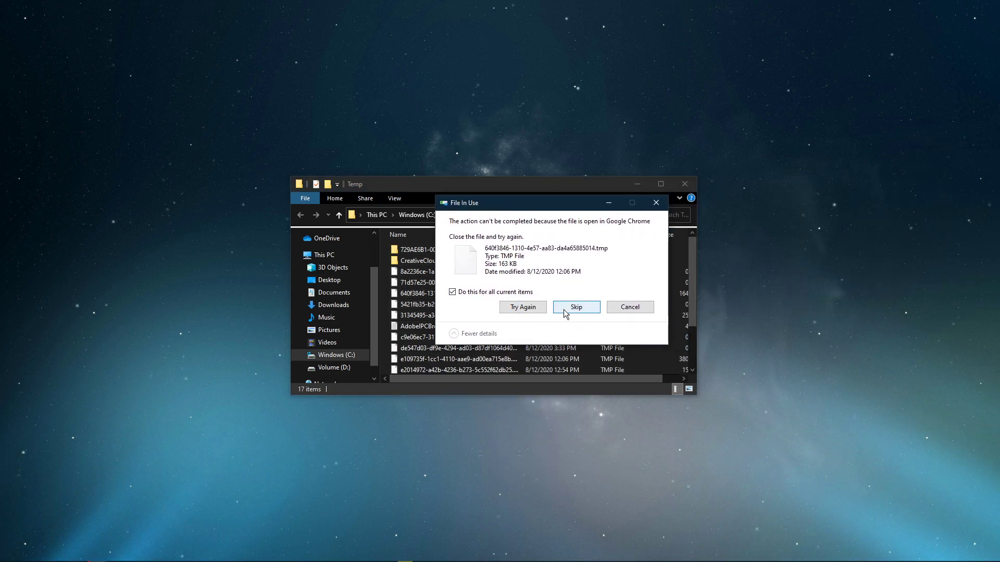
left_click(574, 307)
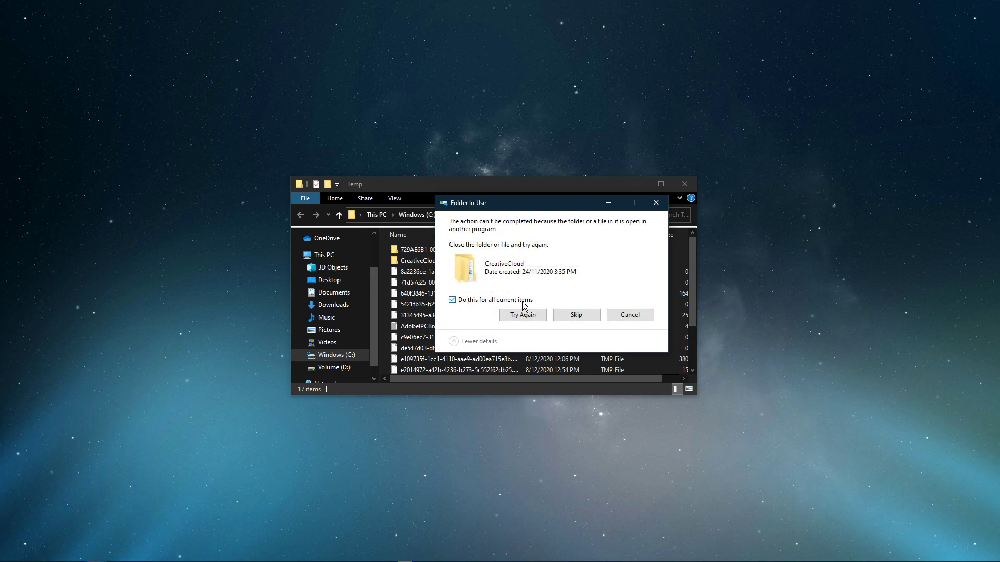
left_click(574, 315)
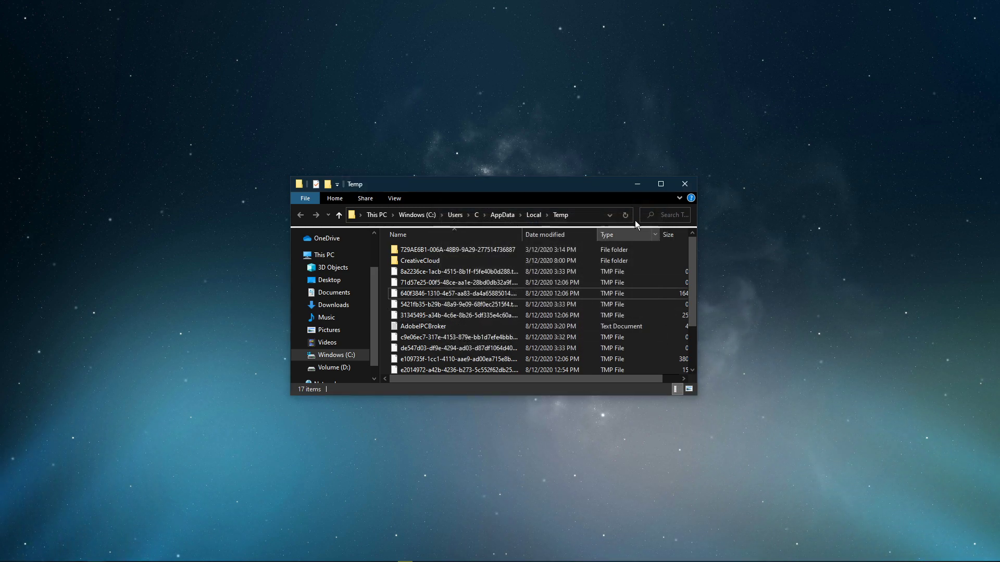